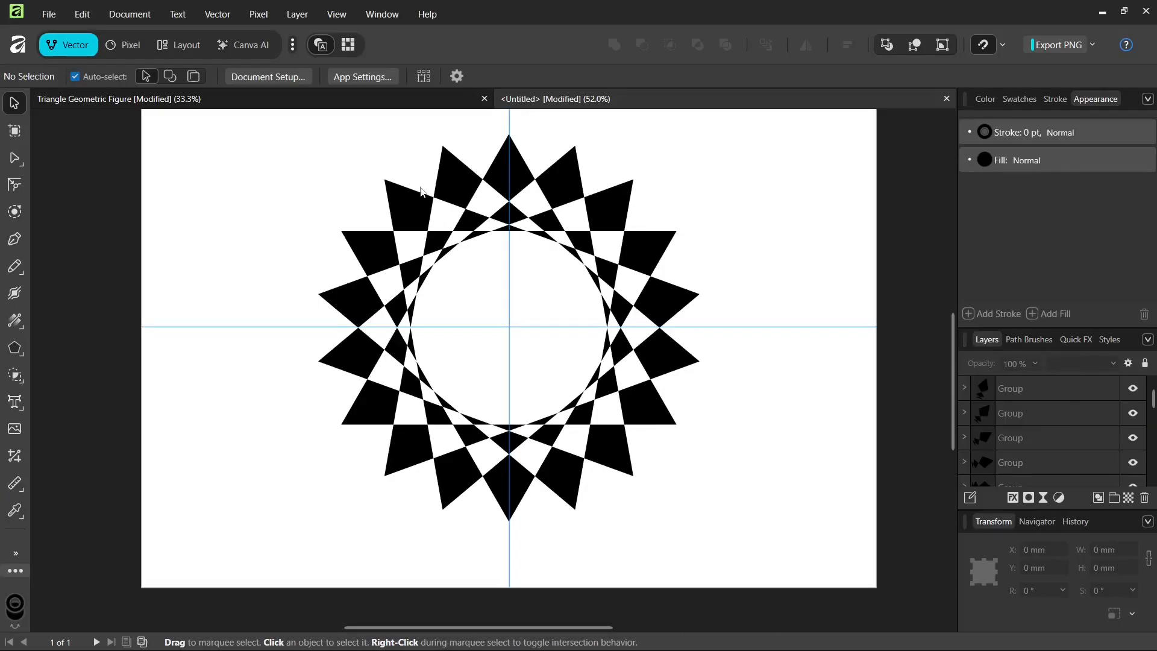
{"action": "mouse_move", "coordinate": [415, 223]}
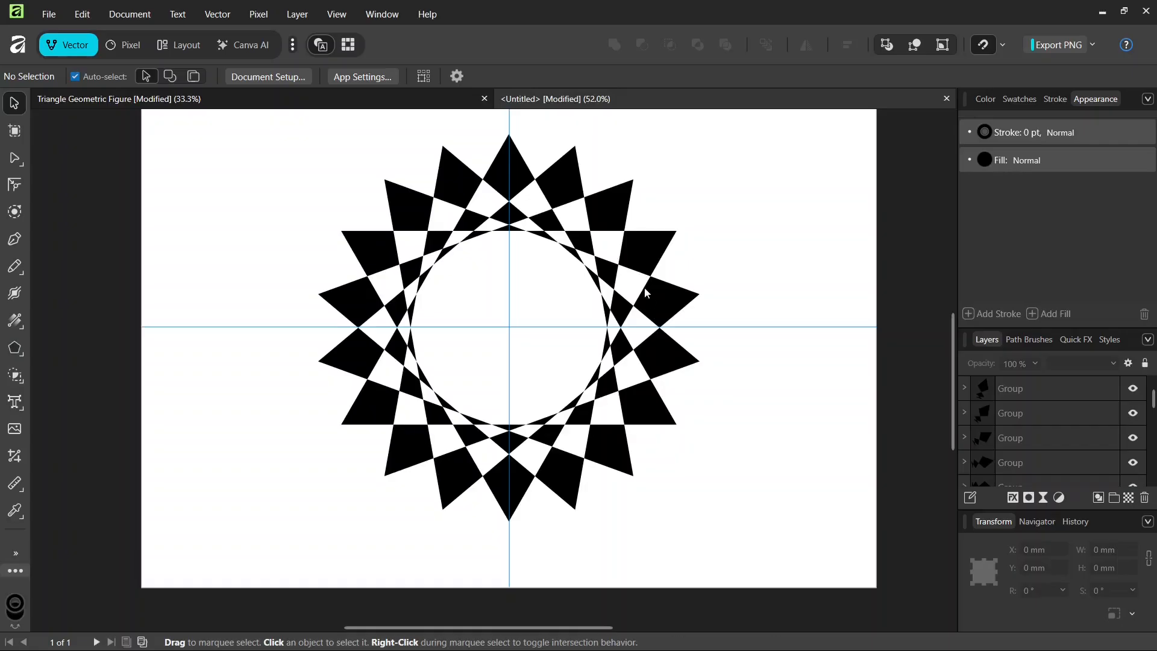
{"action": "mouse_move", "coordinate": [157, 75]}
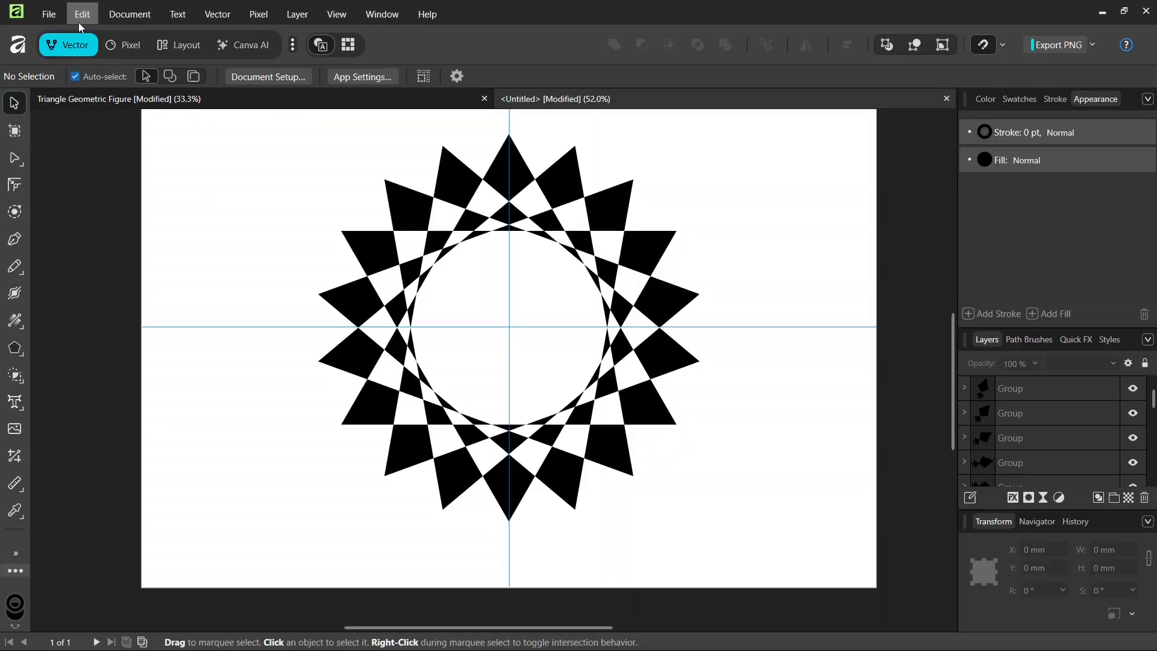
{"action": "mouse_move", "coordinate": [147, 119]}
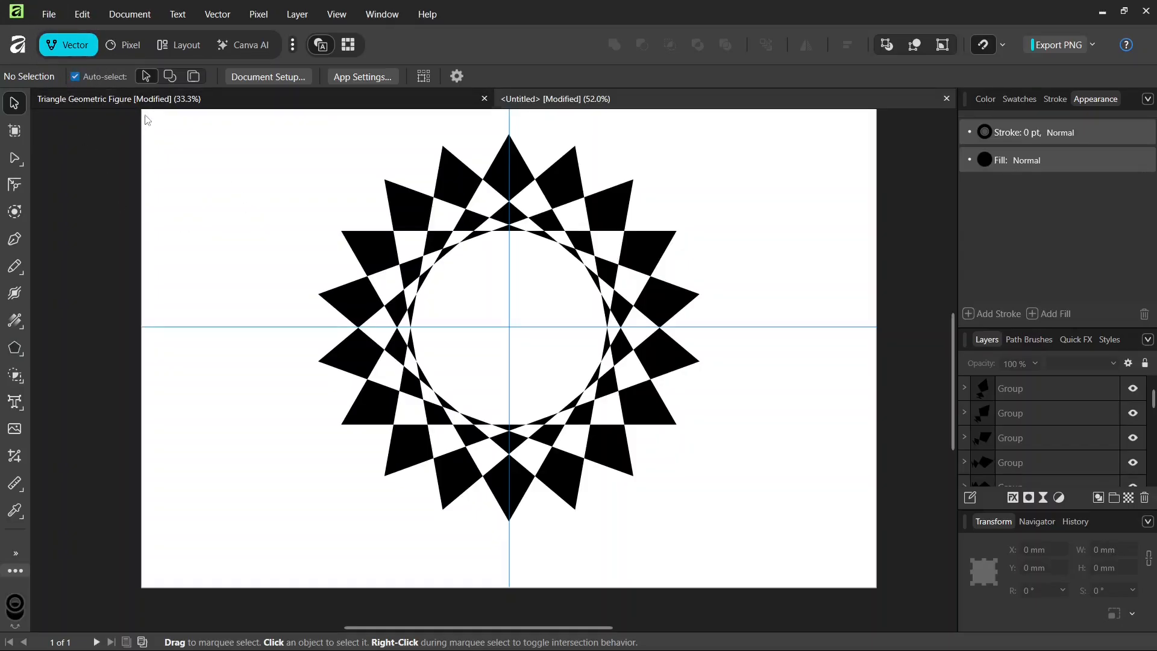
Create a new A3 RGB document (420 × 297 mm) from File > New
{"action": "left_click", "coordinate": [49, 14]}
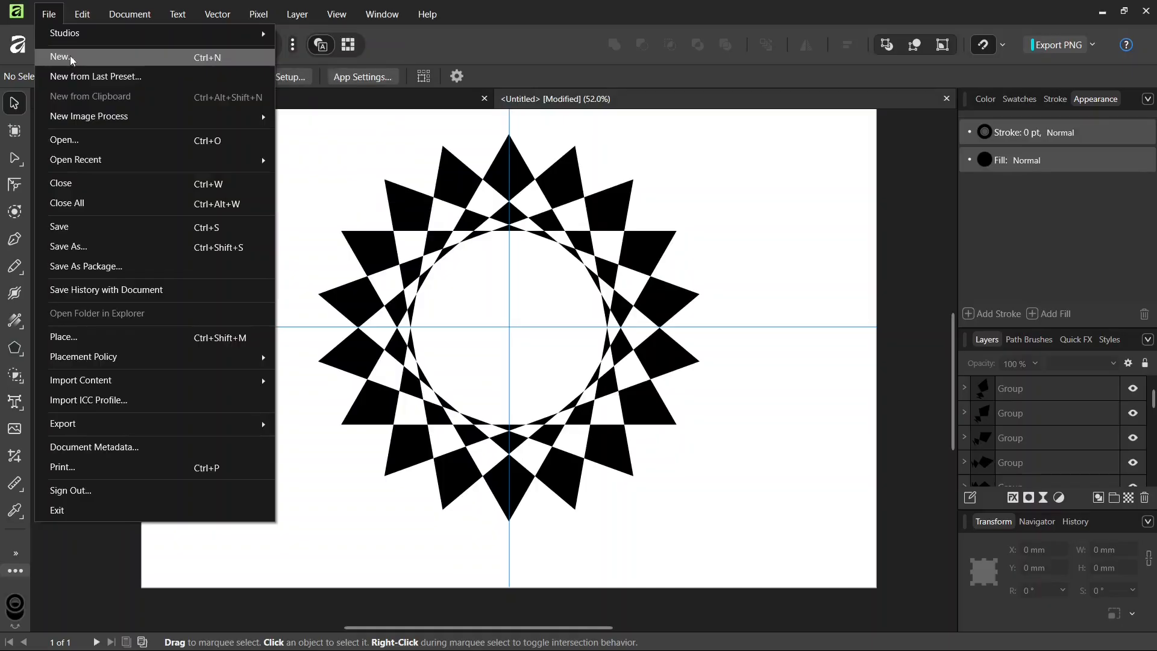
{"action": "left_click", "coordinate": [59, 58]}
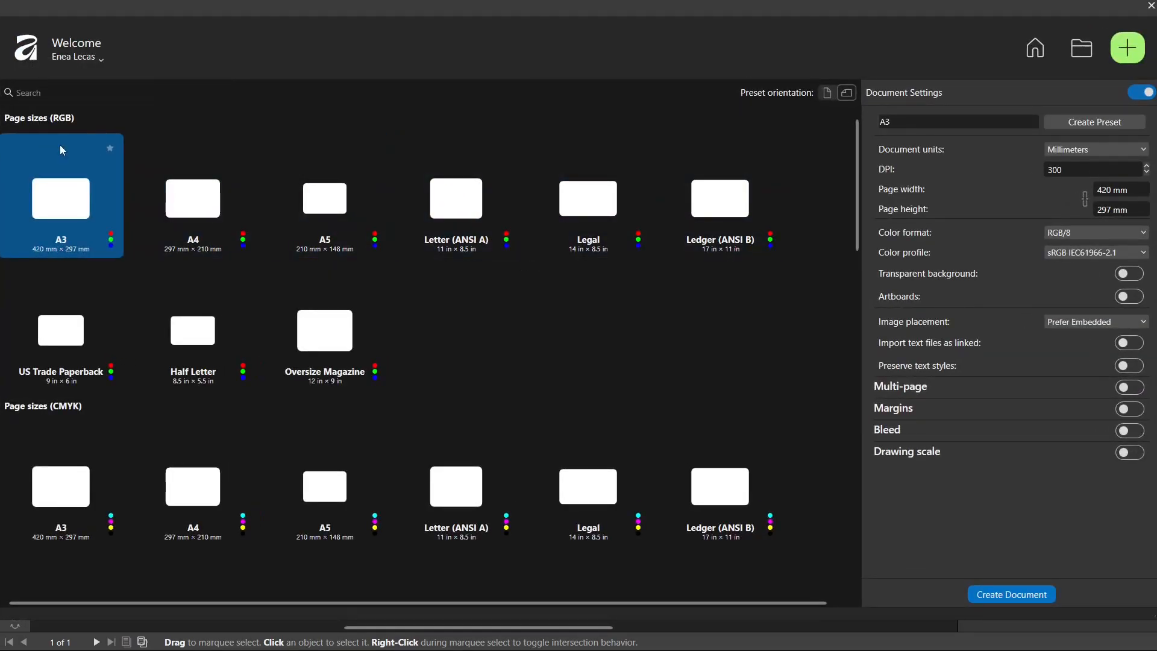
{"action": "mouse_move", "coordinate": [1010, 594]}
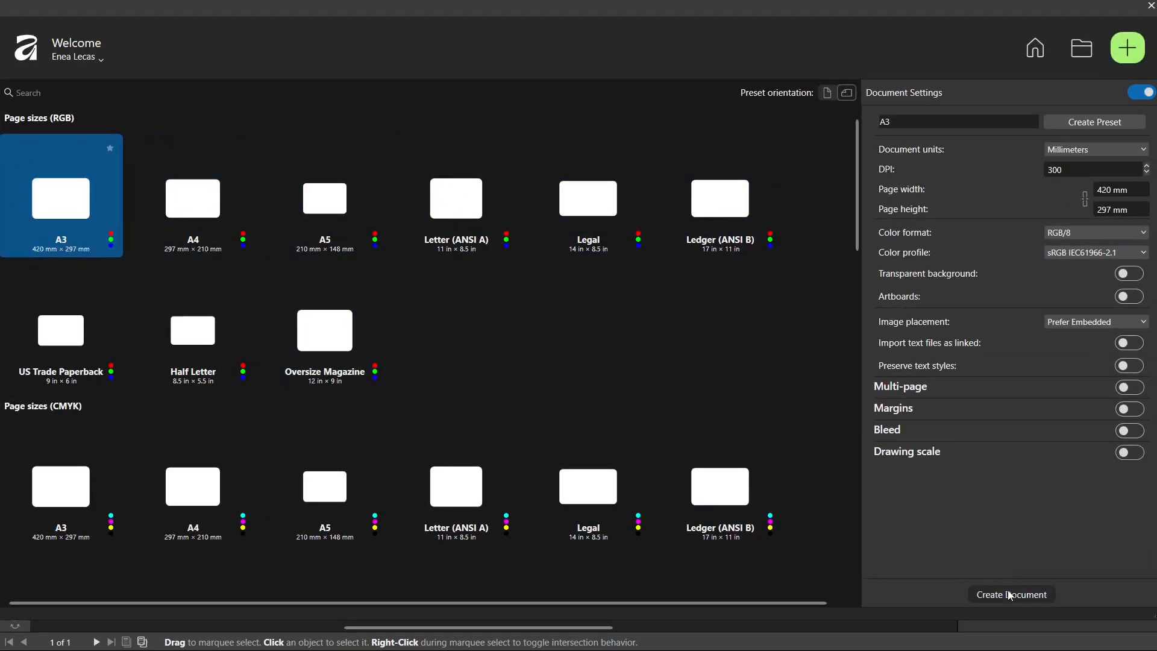
{"action": "left_click", "coordinate": [1010, 594]}
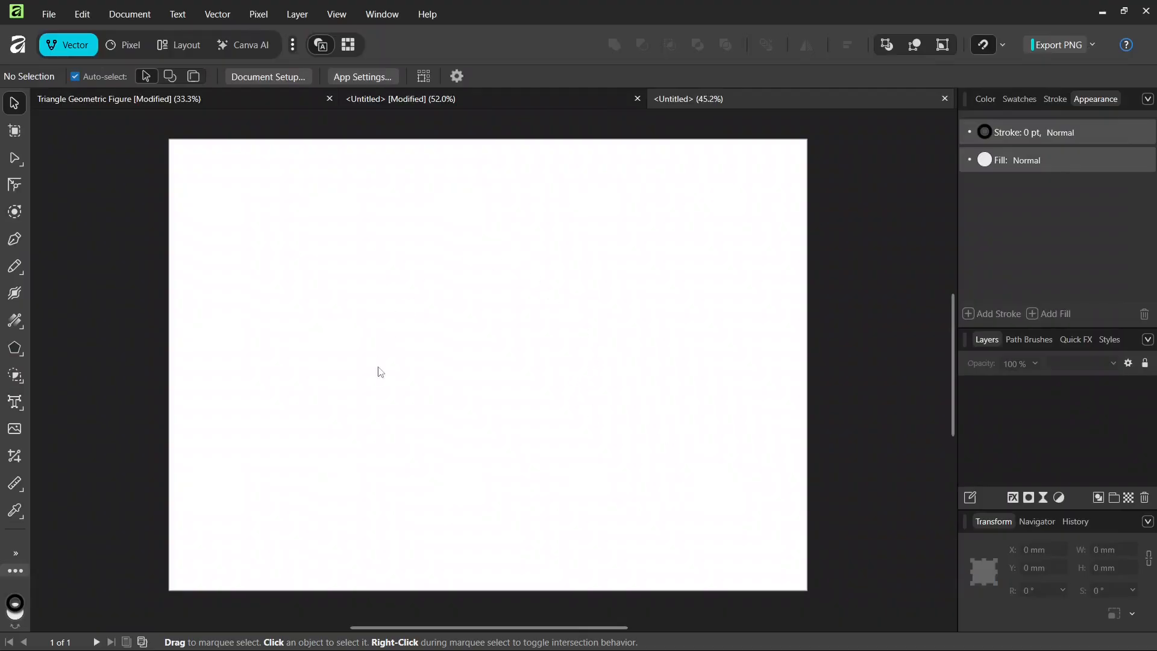
{"action": "mouse_move", "coordinate": [395, 412]}
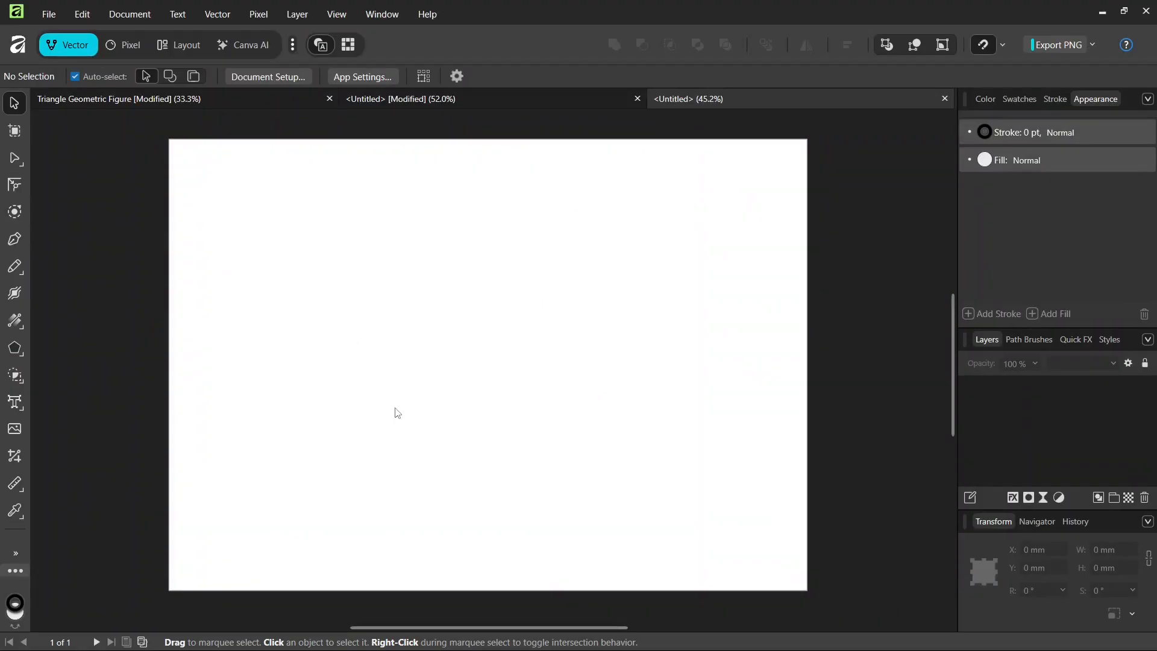
Add a horizontal guide at 148.5 mm and a vertical guide at 210 mm
{"action": "left_click", "coordinate": [337, 14]}
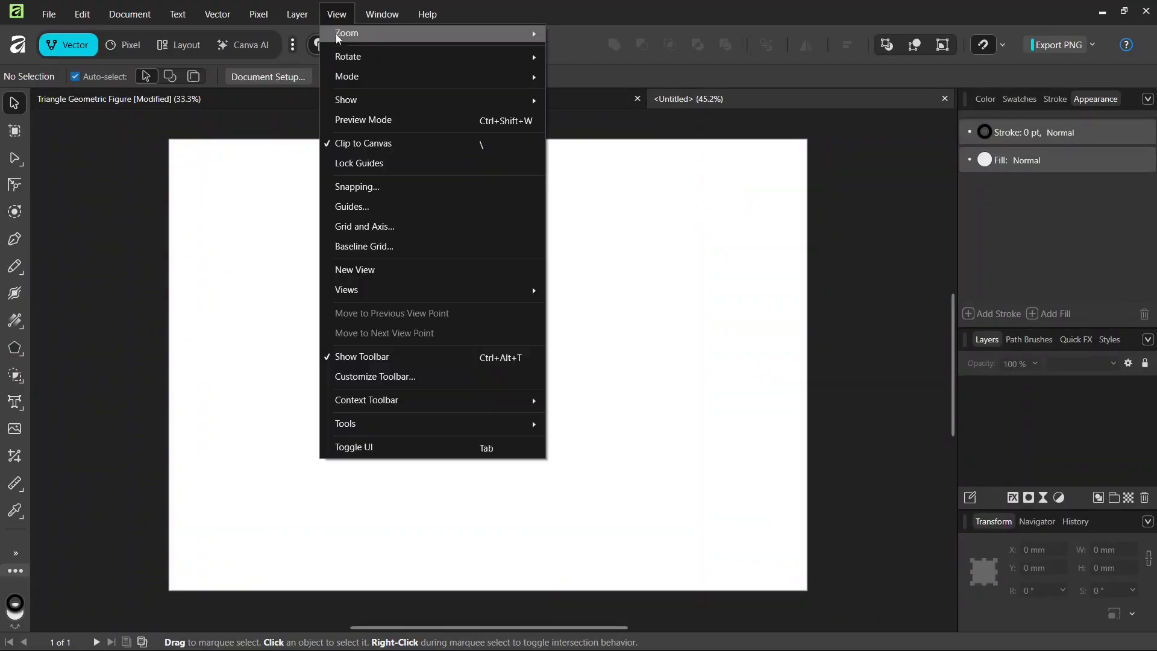
{"action": "left_click", "coordinate": [352, 206]}
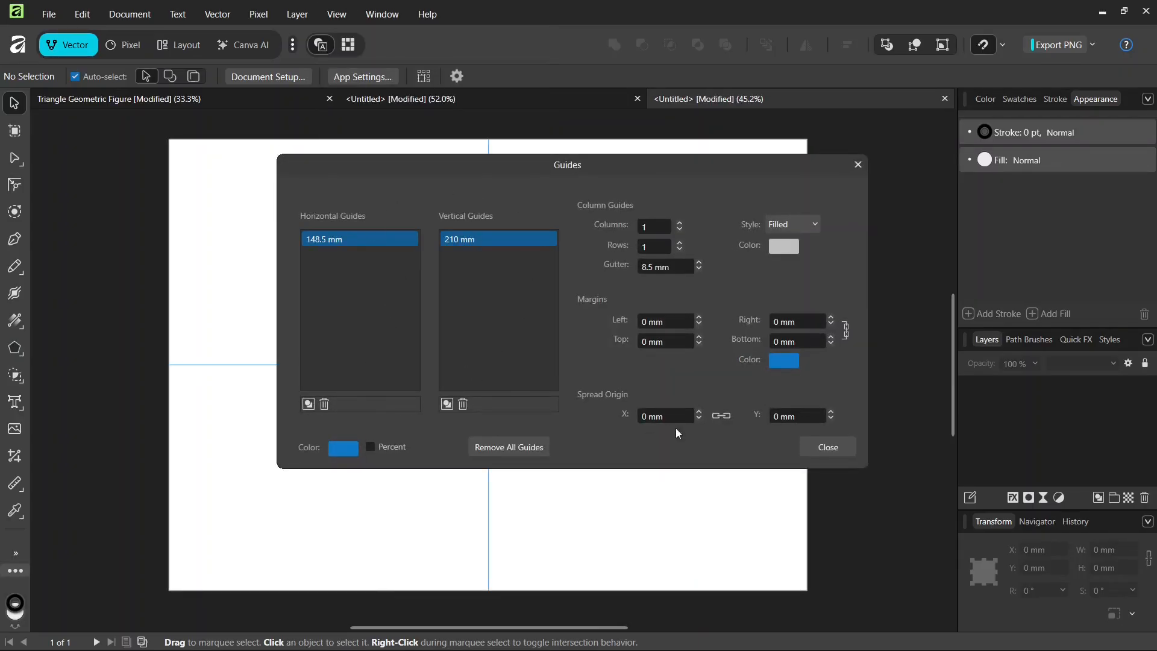
{"action": "left_click", "coordinate": [826, 446]}
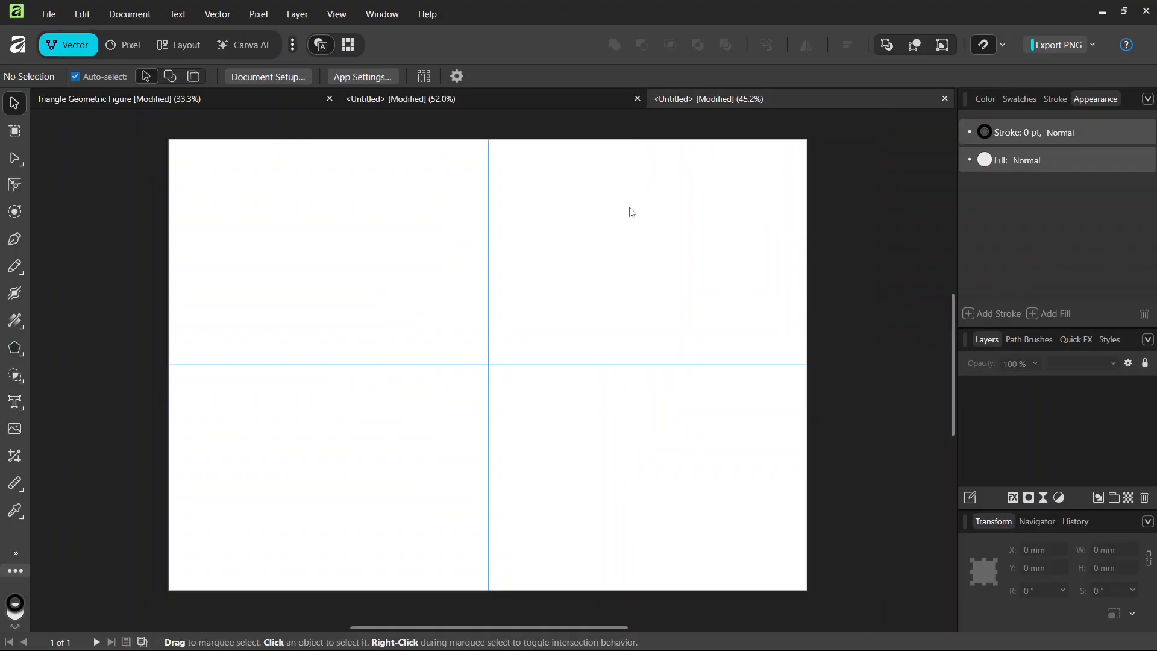
{"action": "mouse_move", "coordinate": [546, 380]}
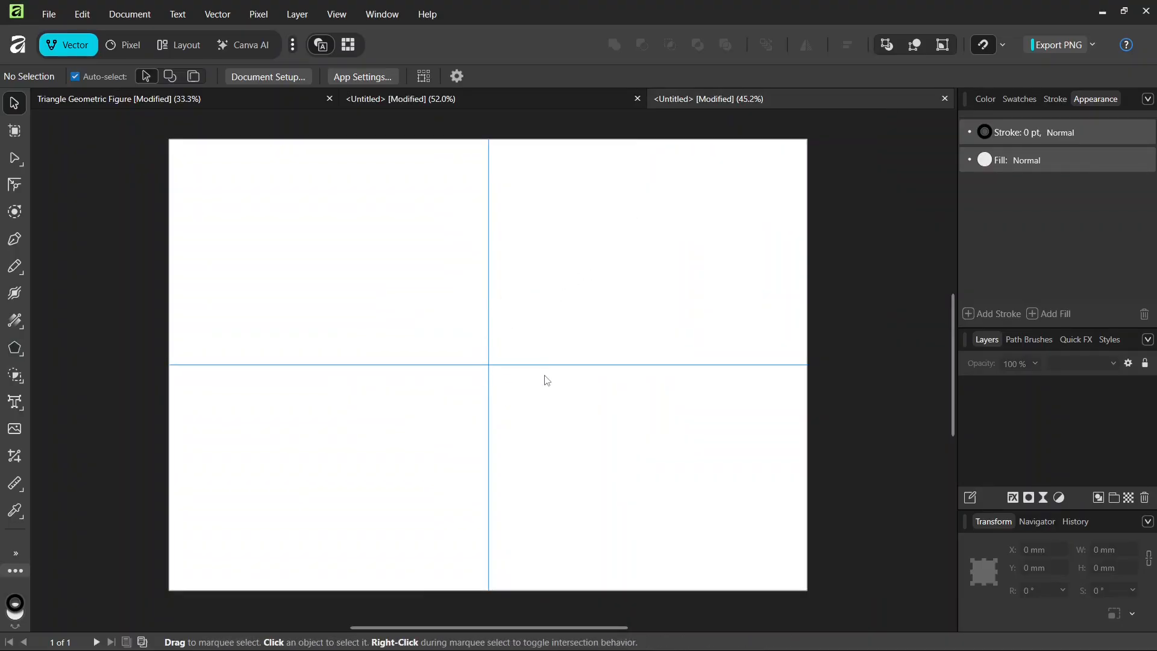
{"action": "mouse_move", "coordinate": [401, 339]}
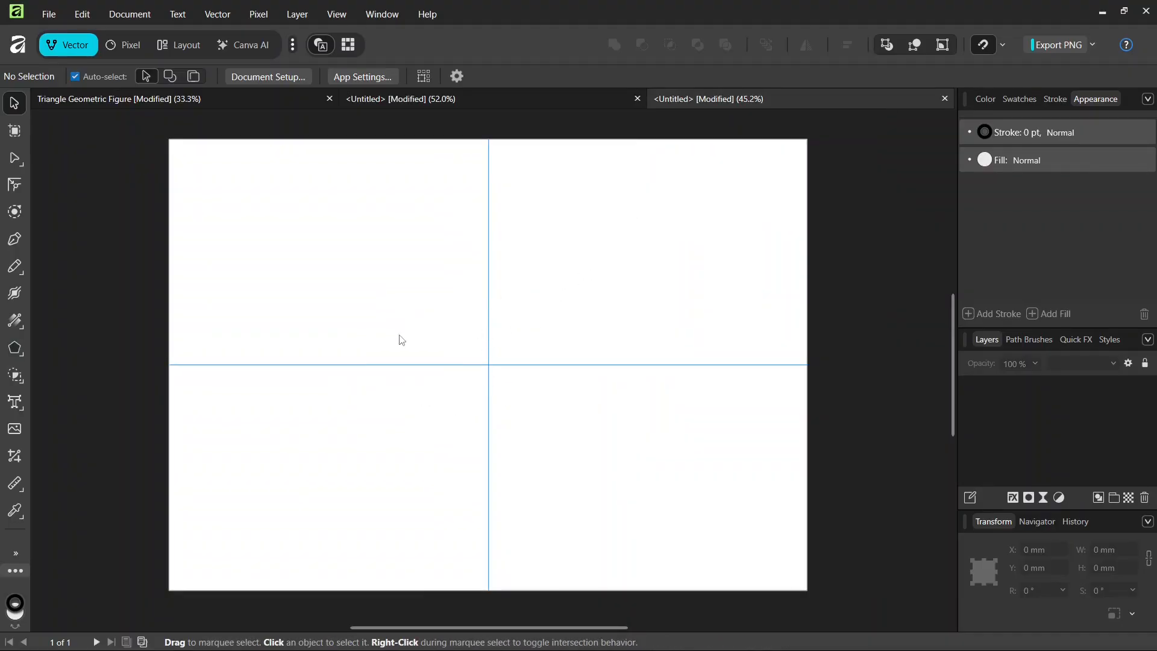
Draw a 3-sided polygon about 192 mm wide, centred on the guide crossing
{"action": "left_click", "coordinate": [14, 348]}
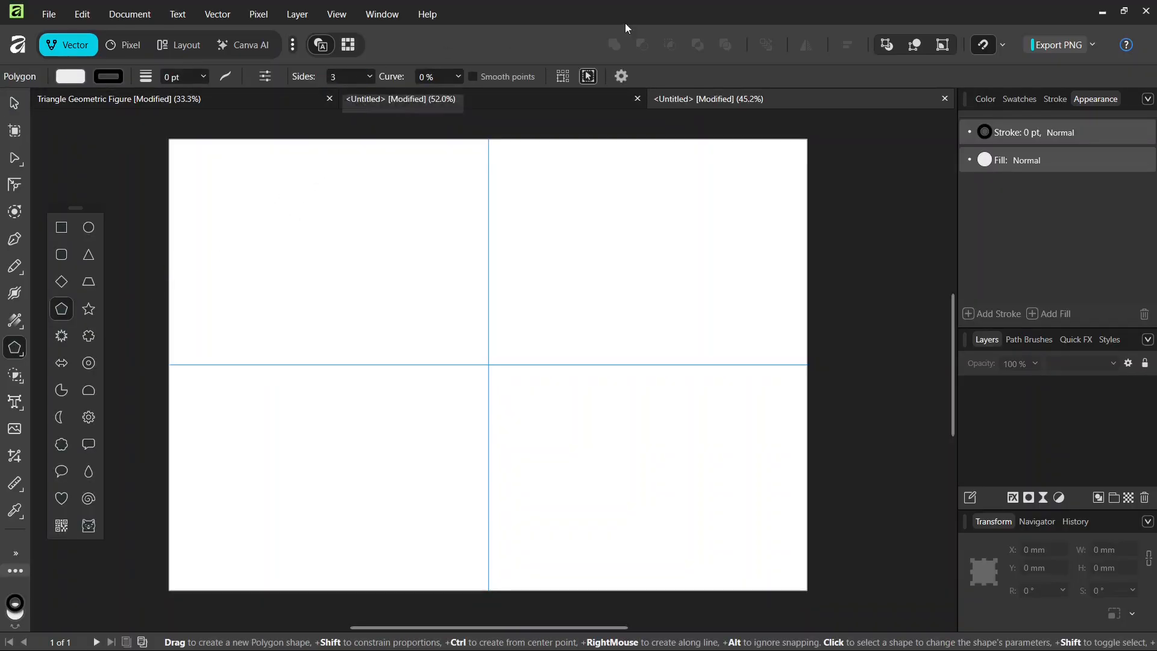
{"action": "mouse_move", "coordinate": [487, 363]}
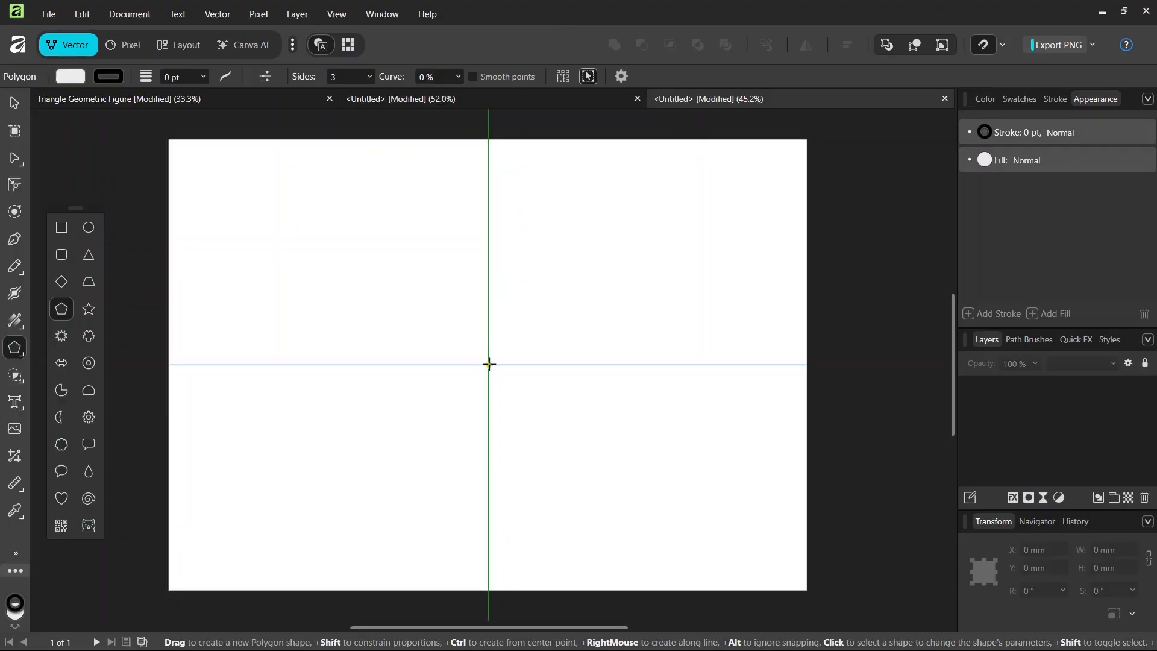
{"action": "scroll", "scroll_direction": "up", "scroll_amount": 3}
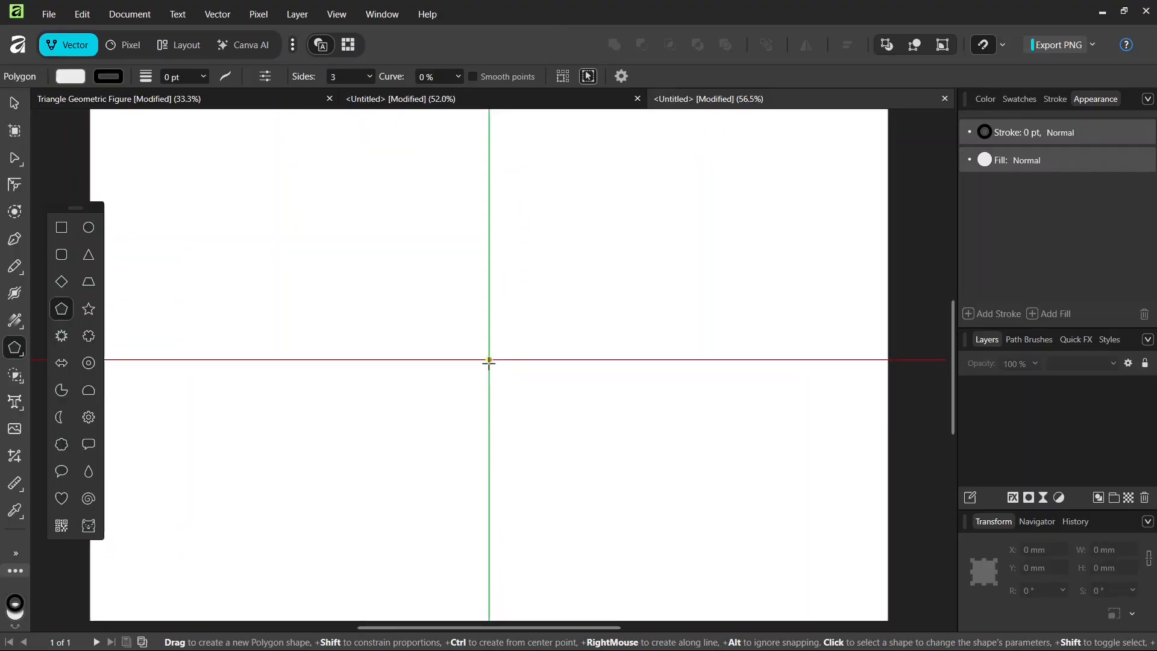
{"action": "scroll", "scroll_direction": "down", "scroll_amount": 3}
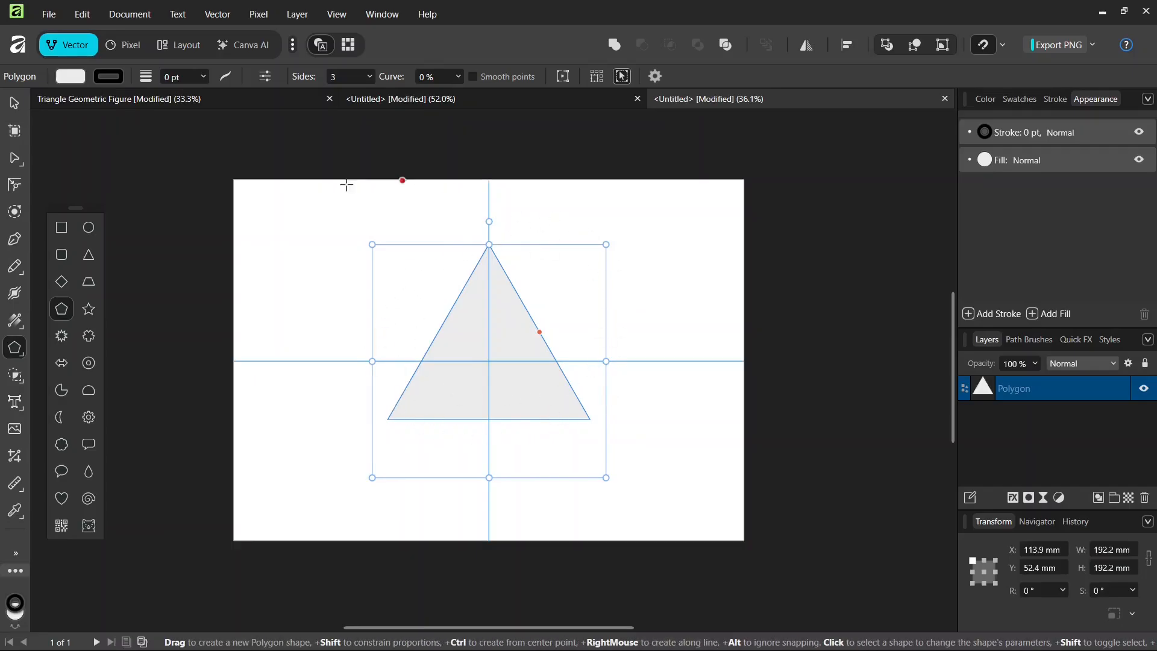
Give the triangle a solid black RGB 0, 0, 0 fill with no stroke
{"action": "left_click", "coordinate": [14, 102]}
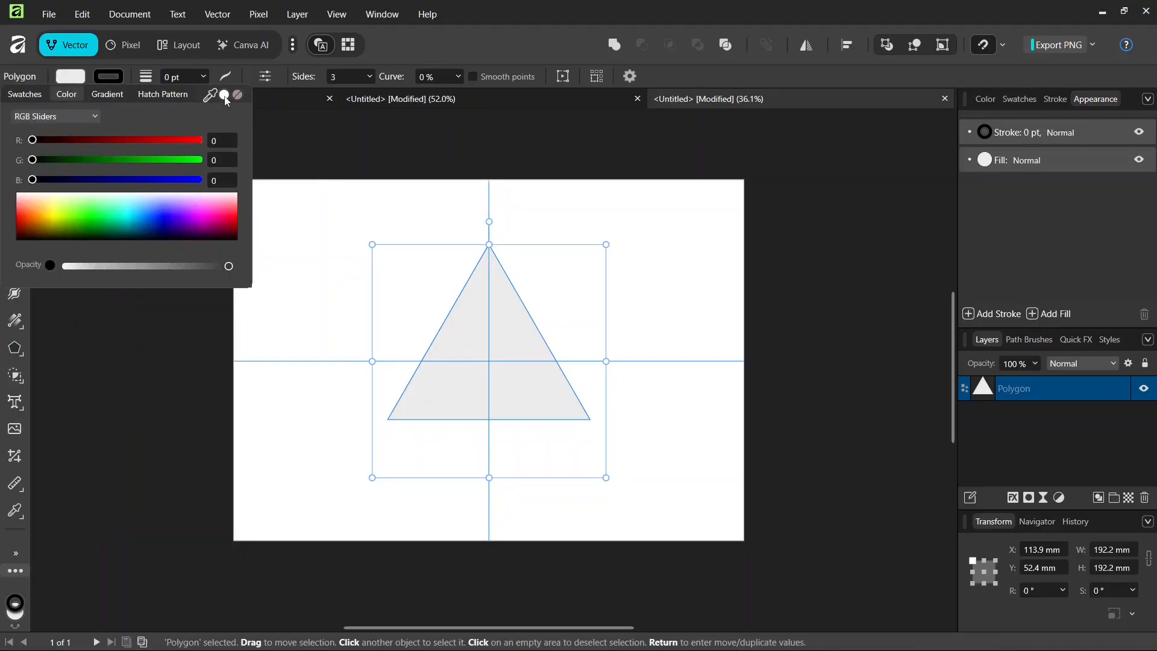
{"action": "left_click", "coordinate": [157, 227]}
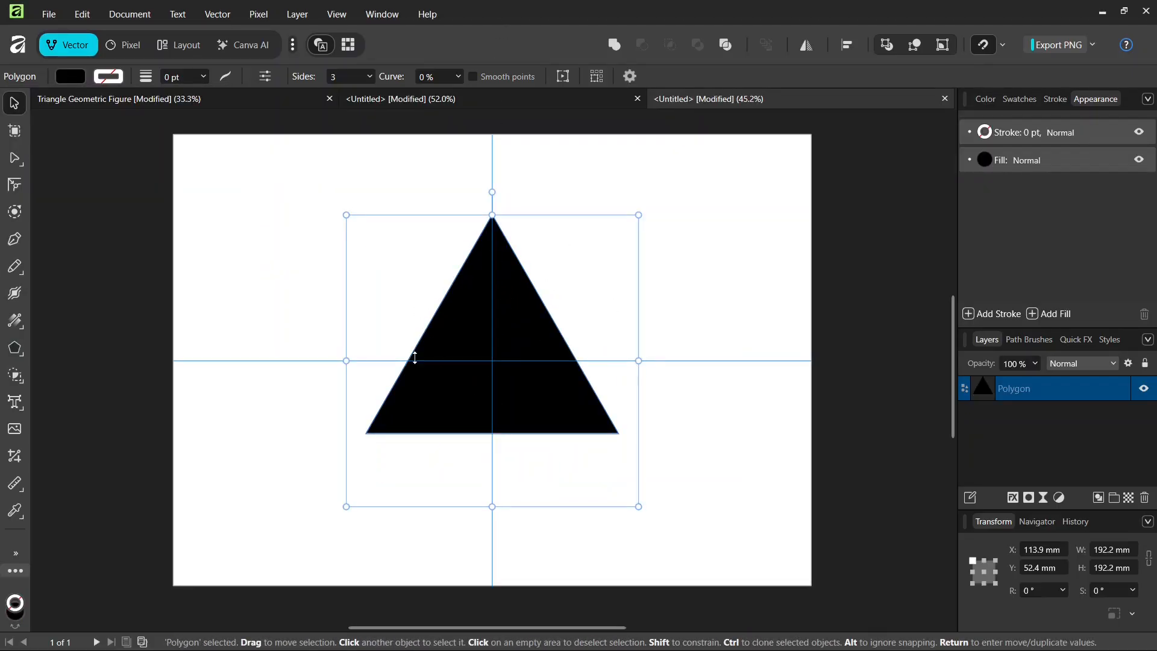
{"action": "mouse_move", "coordinate": [458, 360]}
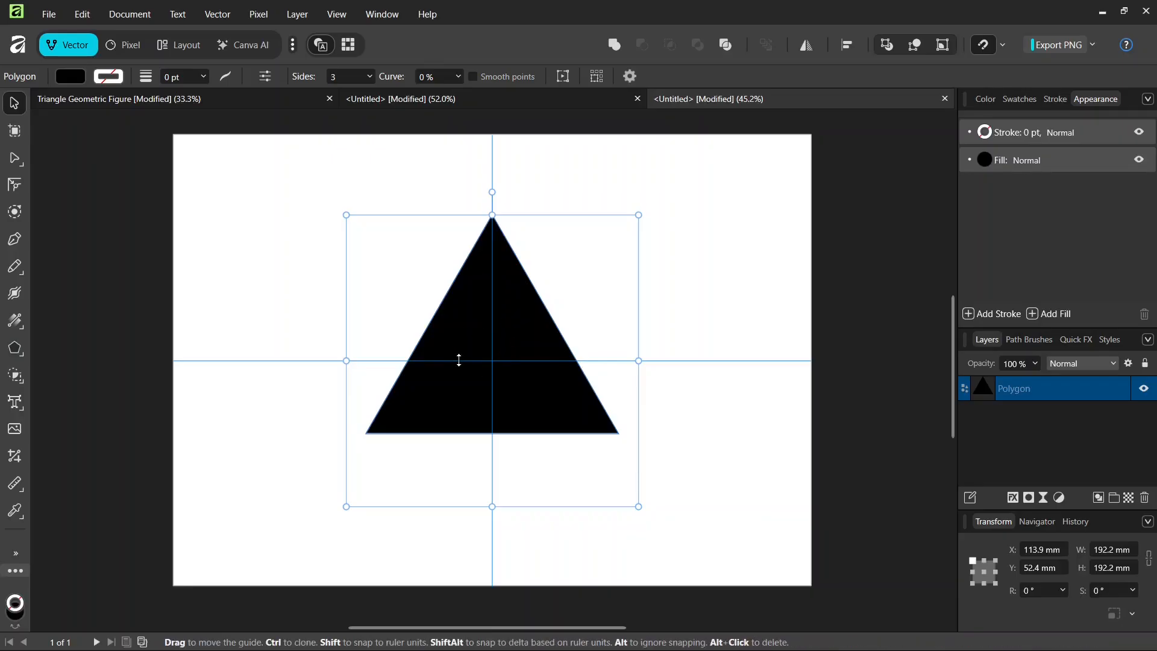
Duplicate the triangle with a 20° rotation, then deselect and select all six triangles
{"action": "key", "text": "Return"}
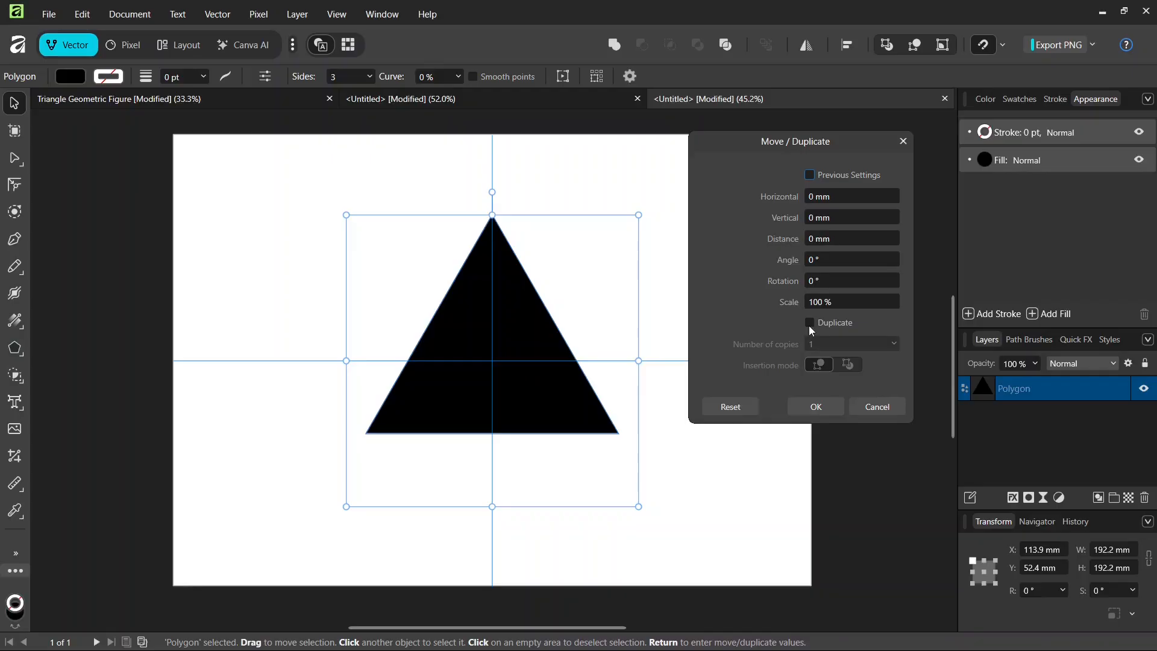
{"action": "left_click", "coordinate": [809, 323]}
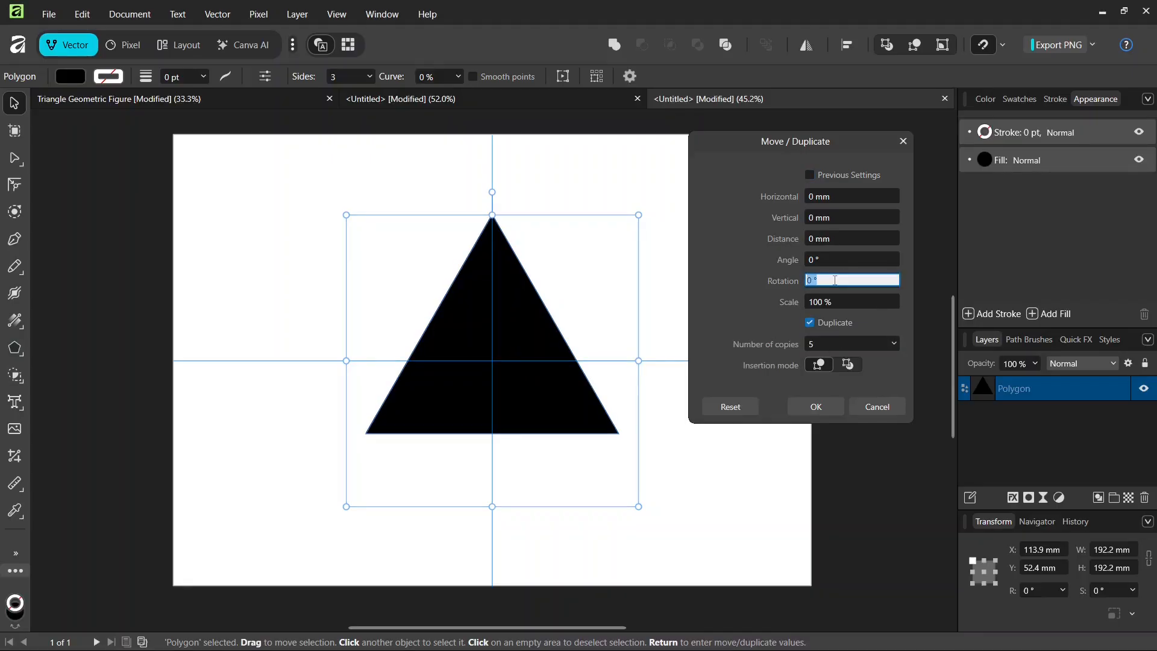
{"action": "type", "text": "20"}
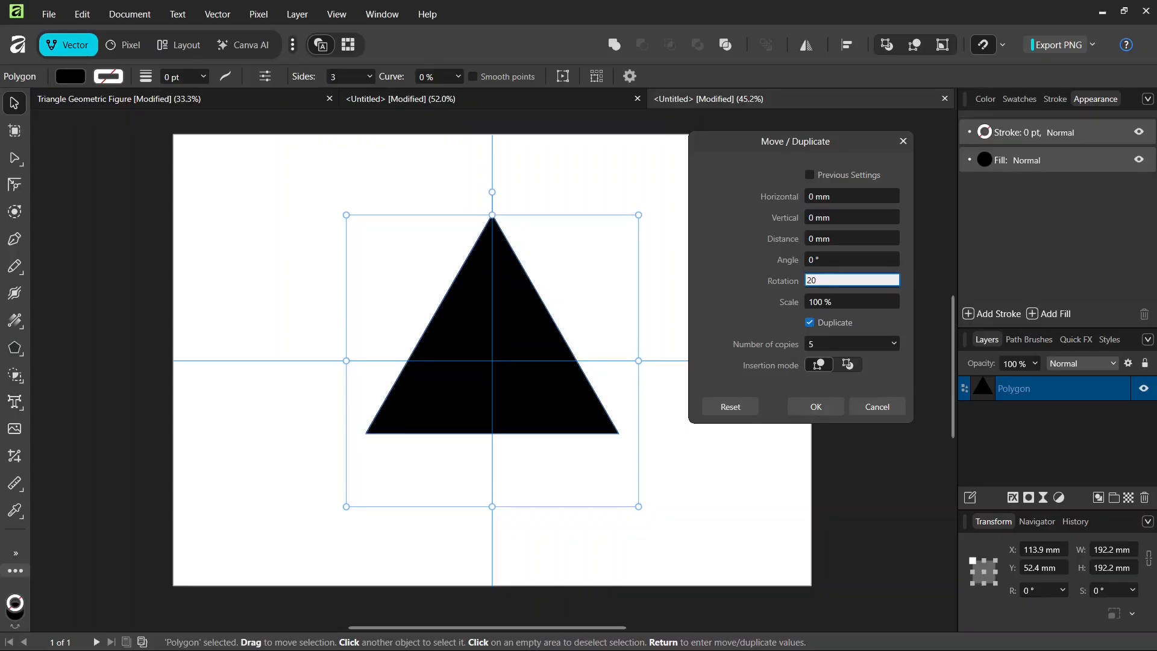
{"action": "left_click", "coordinate": [815, 407]}
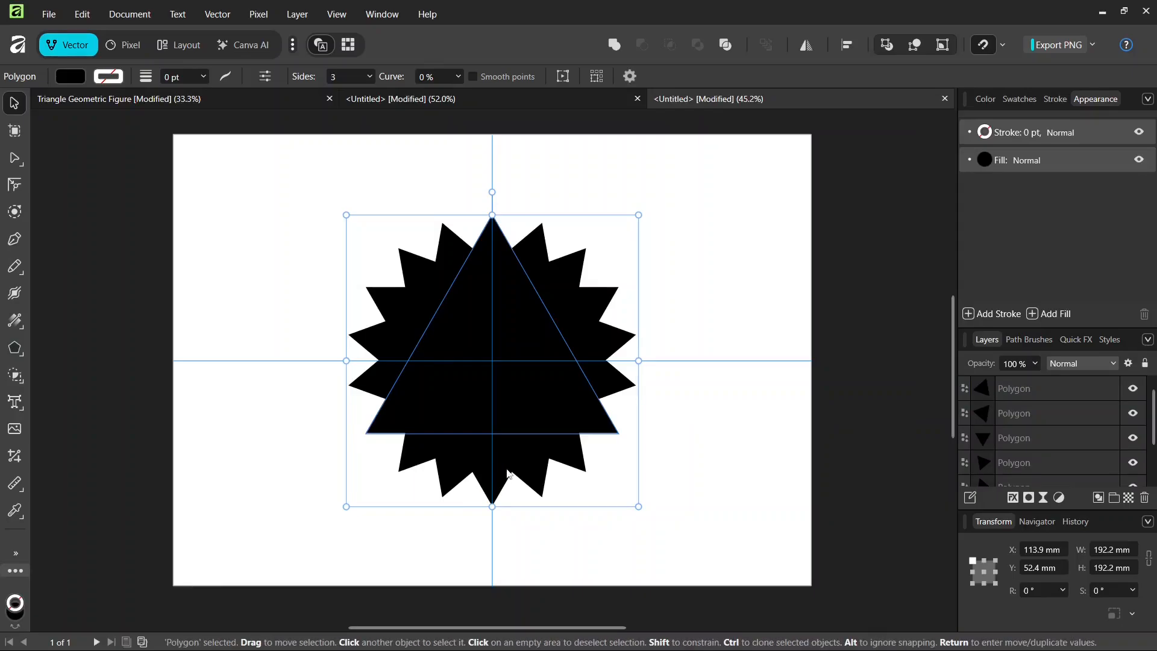
{"action": "mouse_move", "coordinate": [616, 289]}
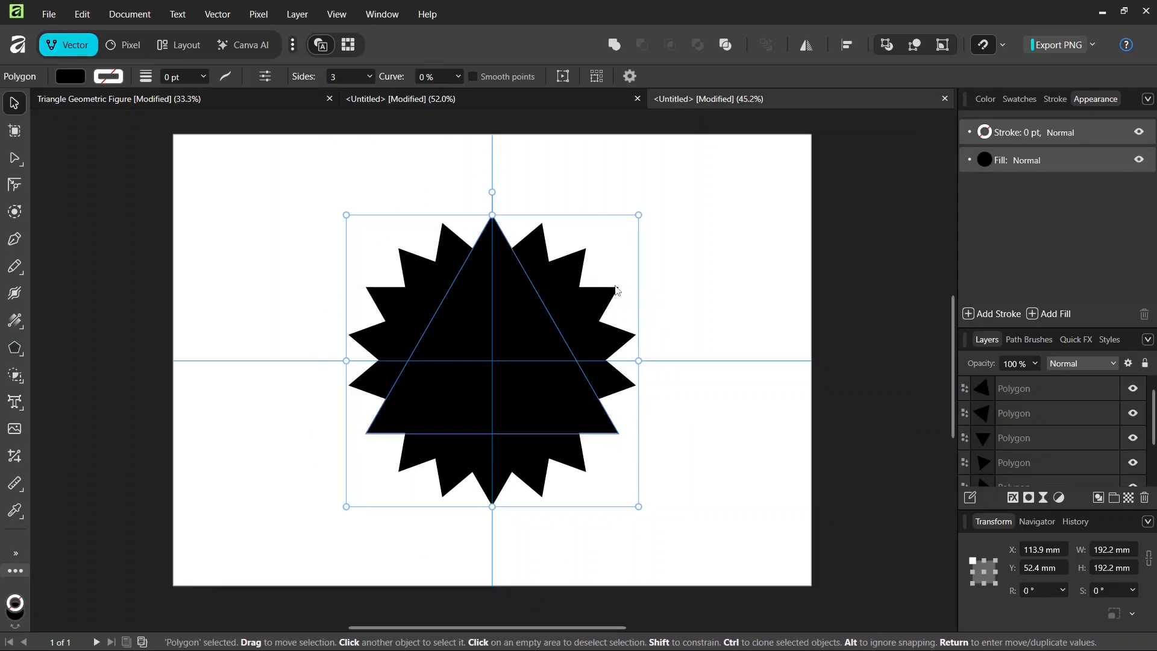
{"action": "mouse_move", "coordinate": [613, 462]}
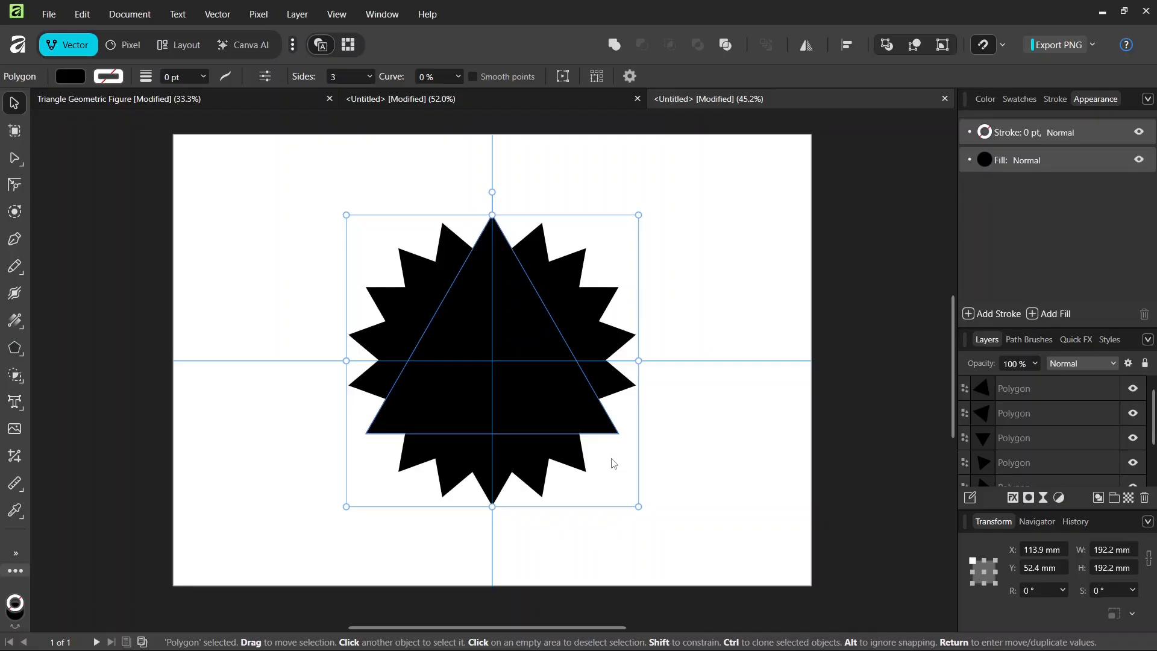
{"action": "left_click", "coordinate": [378, 579]}
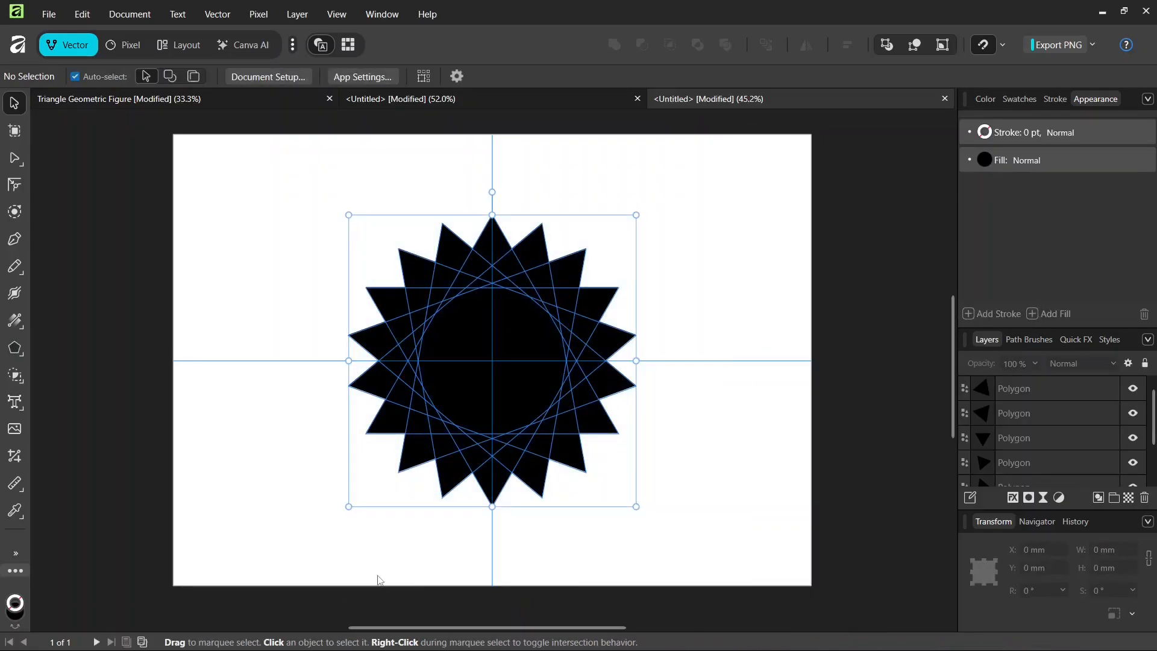
{"action": "left_click", "coordinate": [540, 421]}
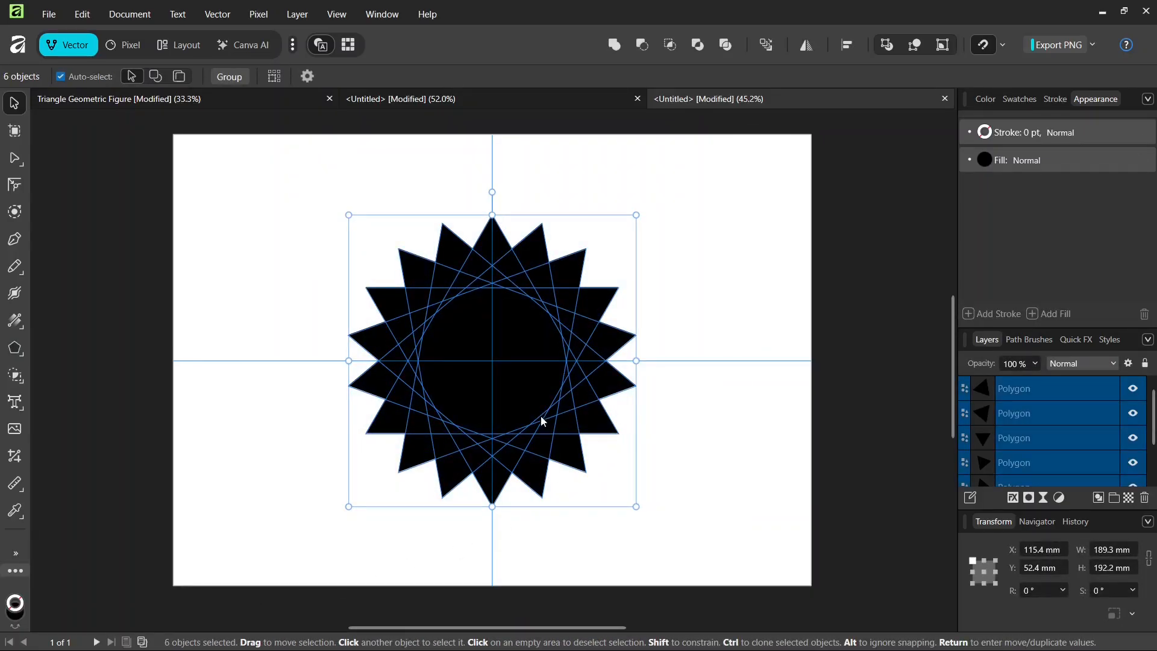
Build three standalone shapes from the star's overlapping regions with the Shape Builder Tool
{"action": "left_click", "coordinate": [15, 375]}
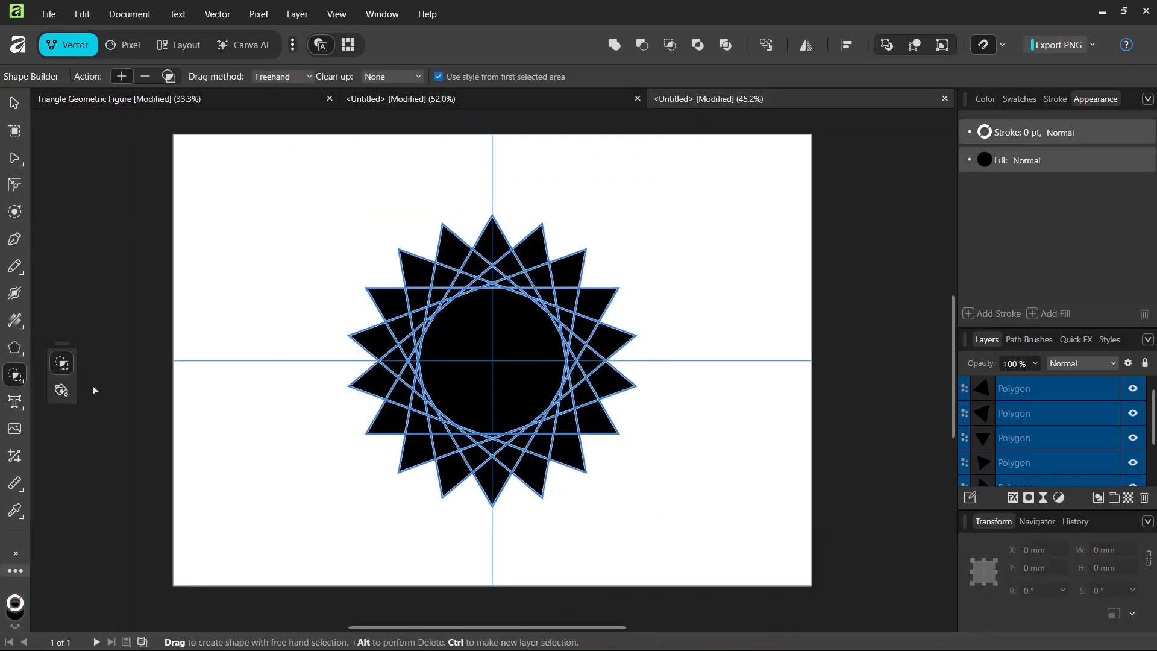
{"action": "mouse_move", "coordinate": [343, 85]}
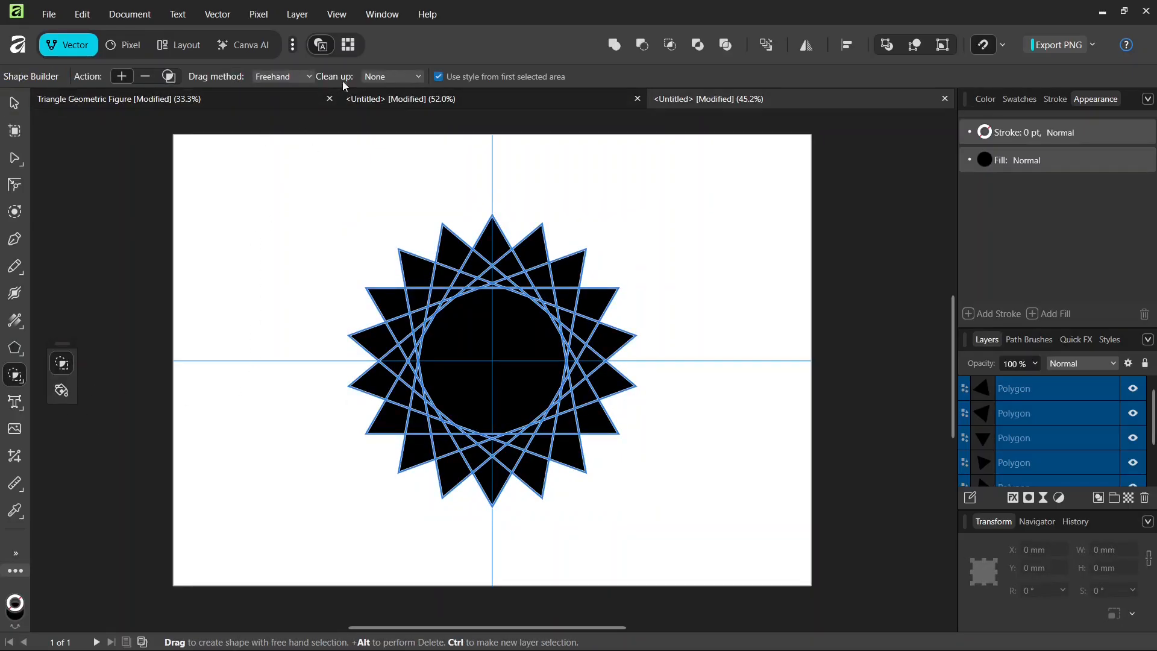
{"action": "mouse_move", "coordinate": [468, 149]}
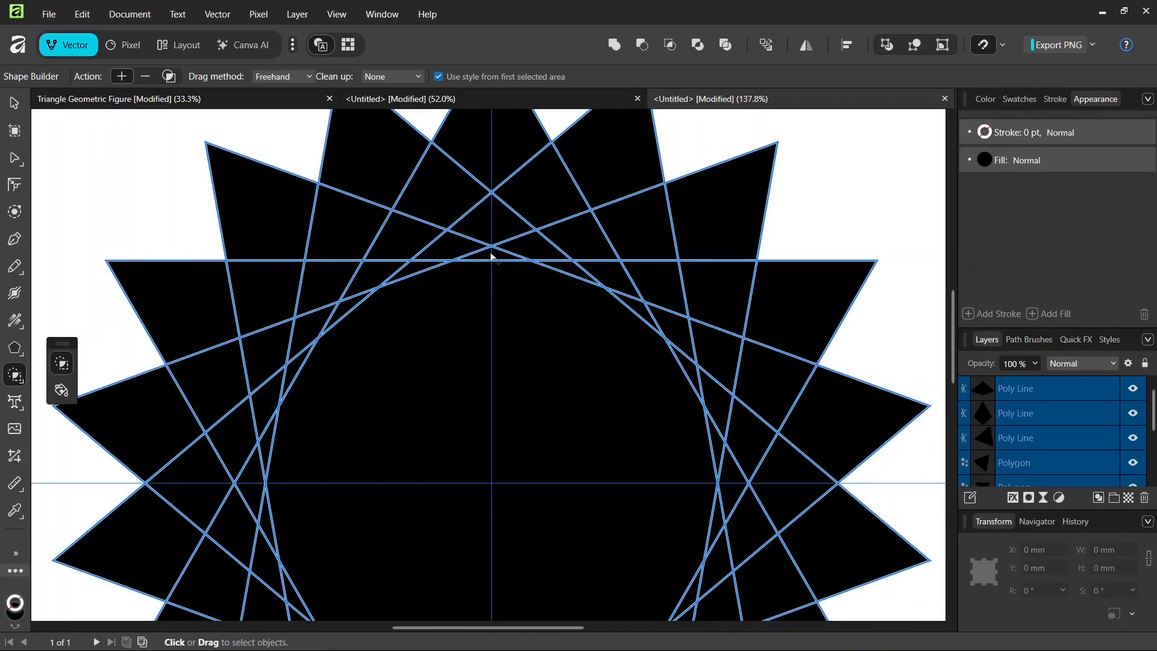
{"action": "left_click", "coordinate": [14, 102]}
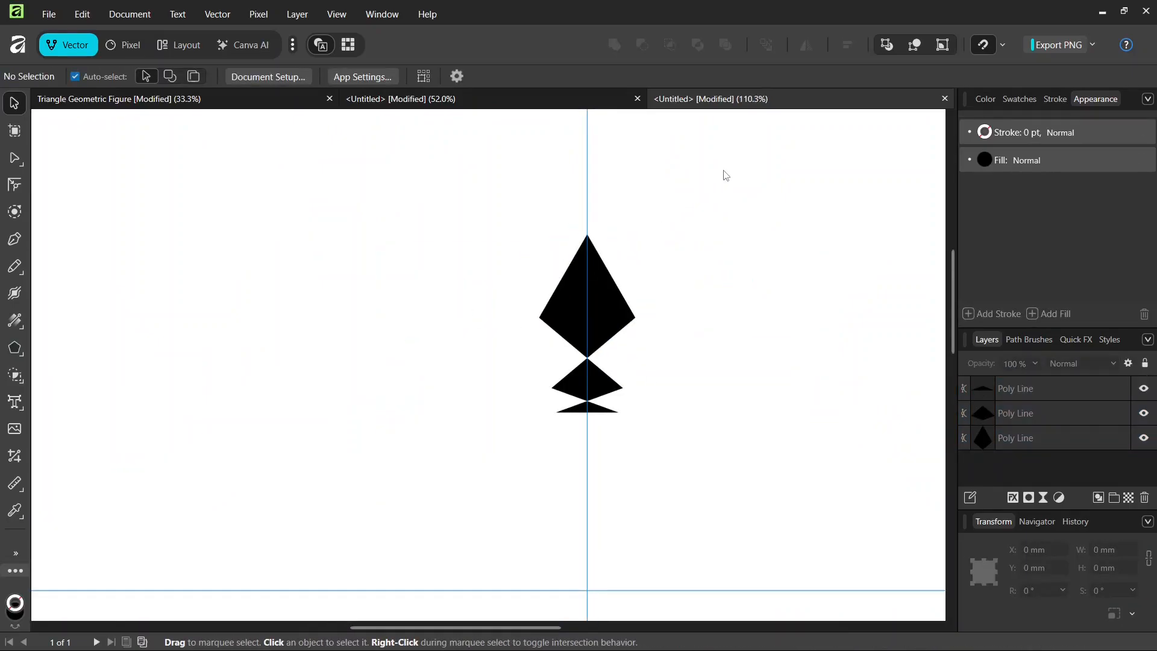
Group the three intersection pieces and enable a movable transform origin on the group
{"action": "left_click", "coordinate": [586, 310]}
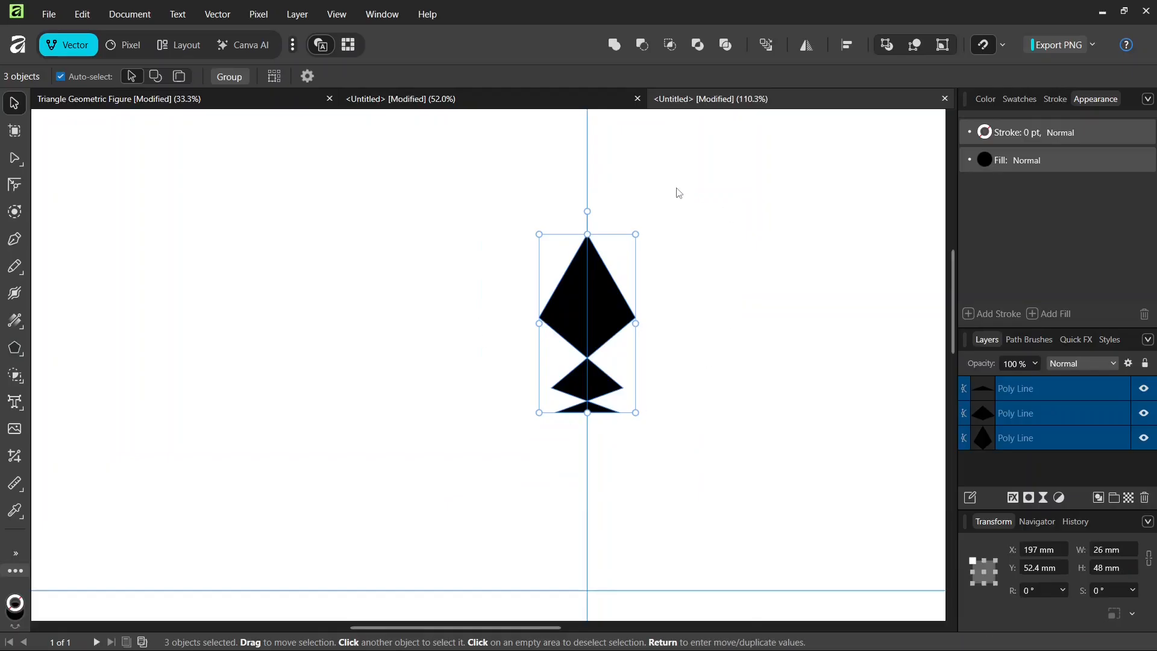
{"action": "mouse_move", "coordinate": [587, 190]}
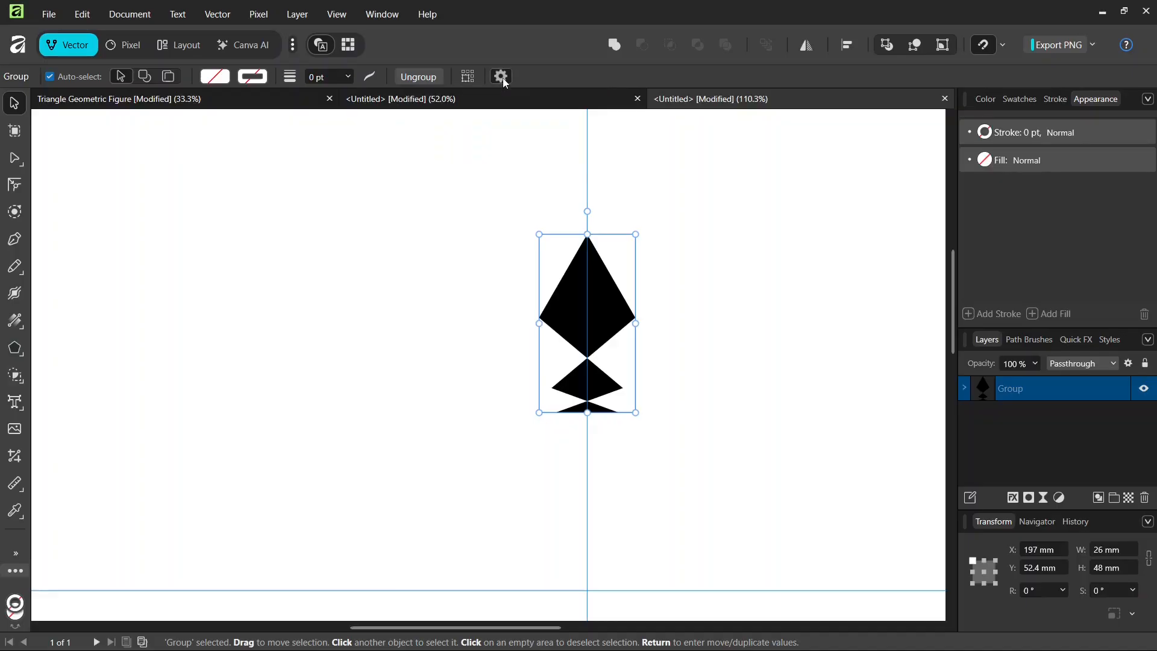
{"action": "left_click", "coordinate": [500, 76]}
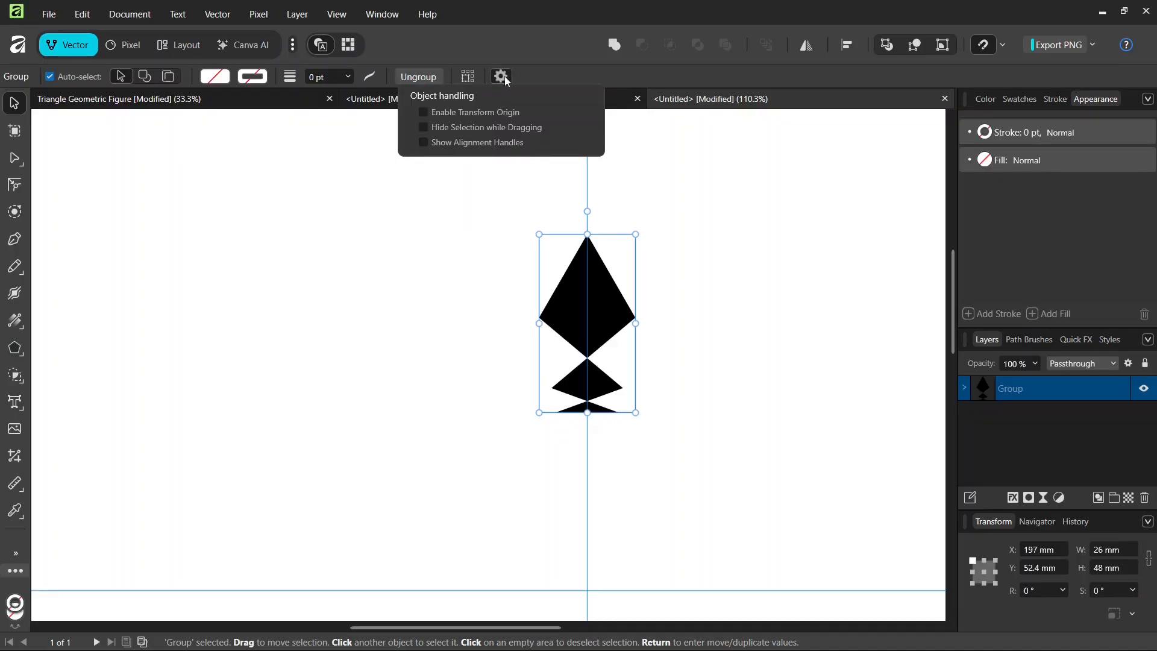
{"action": "left_click", "coordinate": [422, 112]}
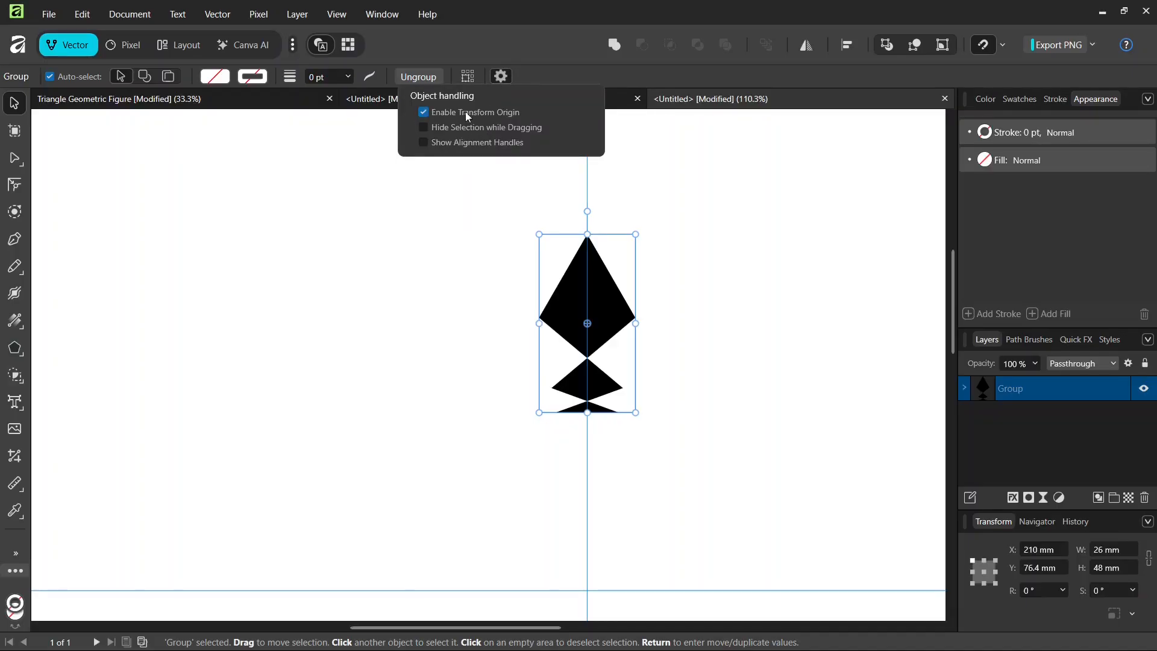
{"action": "mouse_move", "coordinate": [558, 38]}
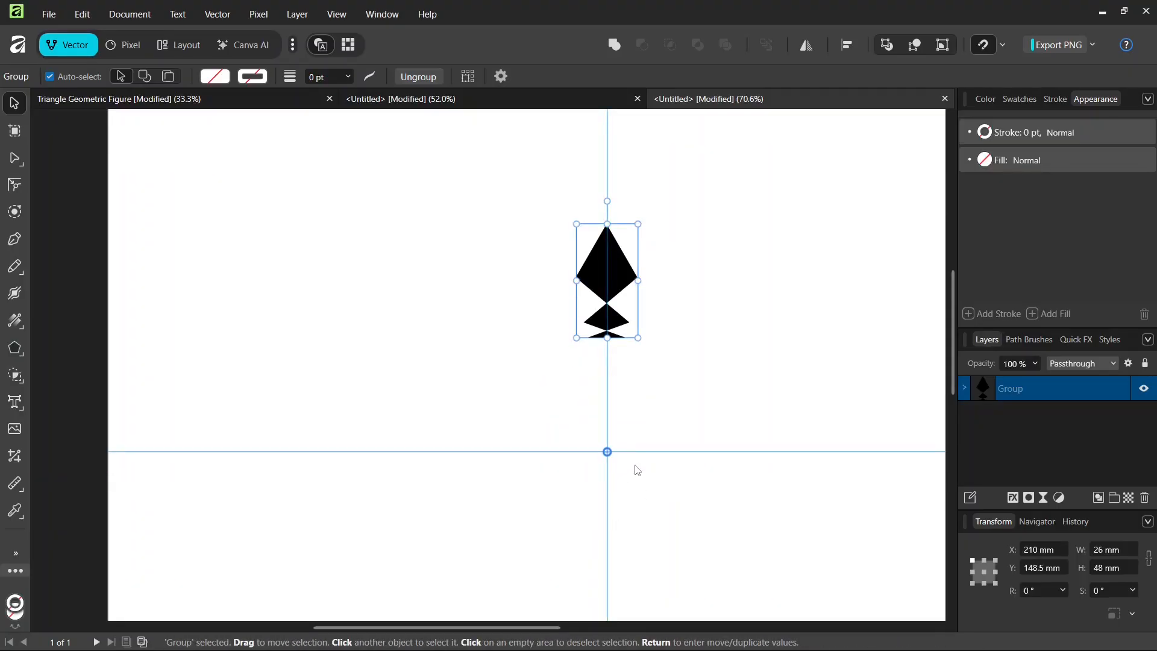
Make 17 duplicates of the group, each rotated 20° around the page centre
{"action": "key", "text": "Return"}
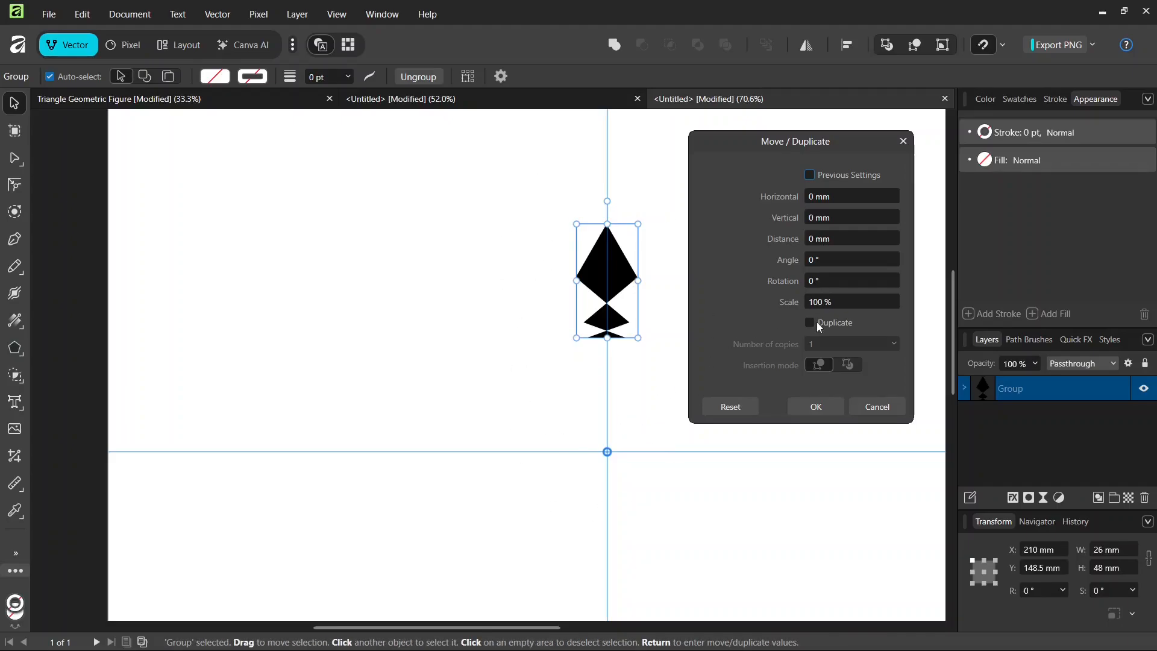
{"action": "left_click", "coordinate": [809, 322]}
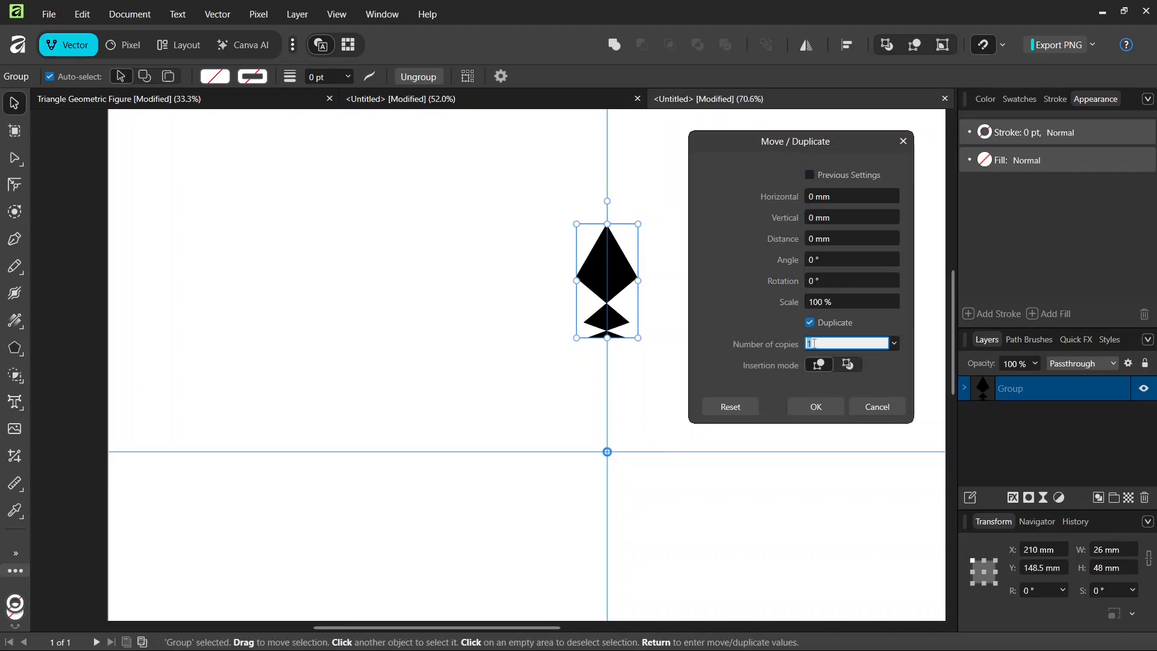
{"action": "type", "text": "17"}
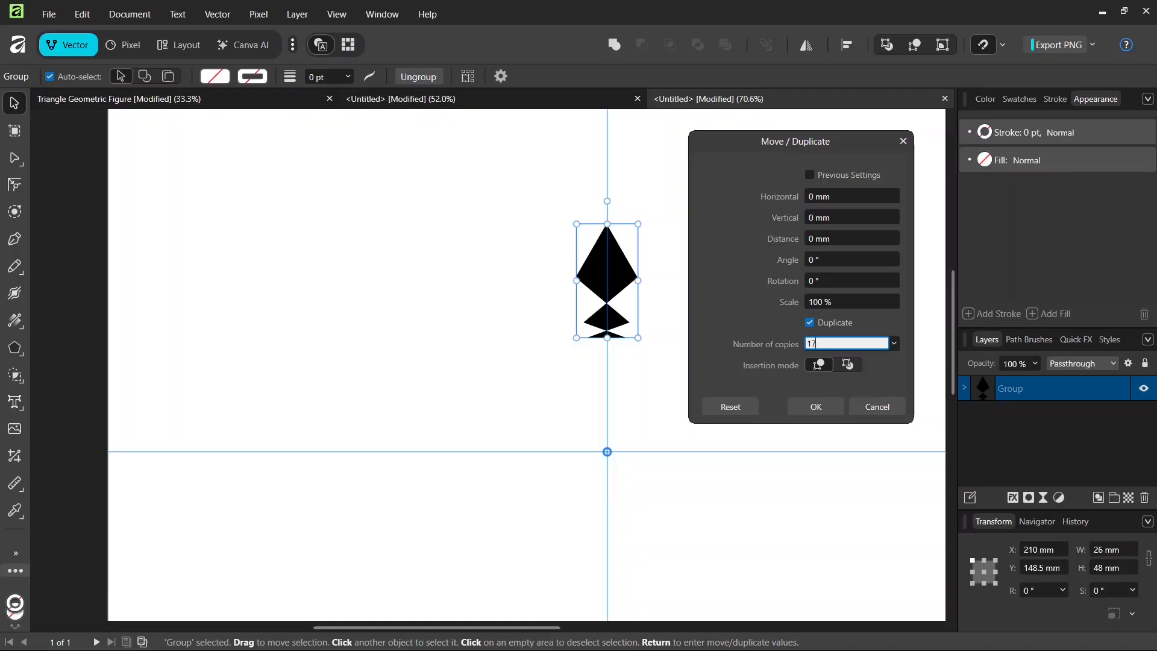
{"action": "mouse_move", "coordinate": [845, 336]}
{"action": "type", "text": "20"}
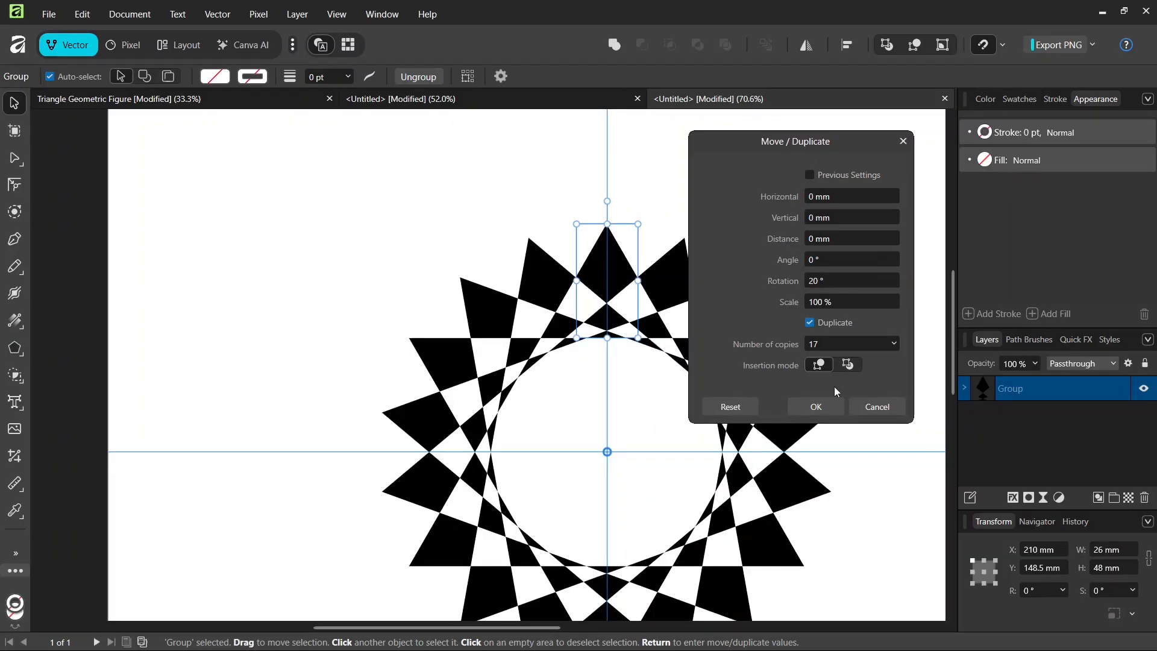
{"action": "left_click", "coordinate": [815, 407]}
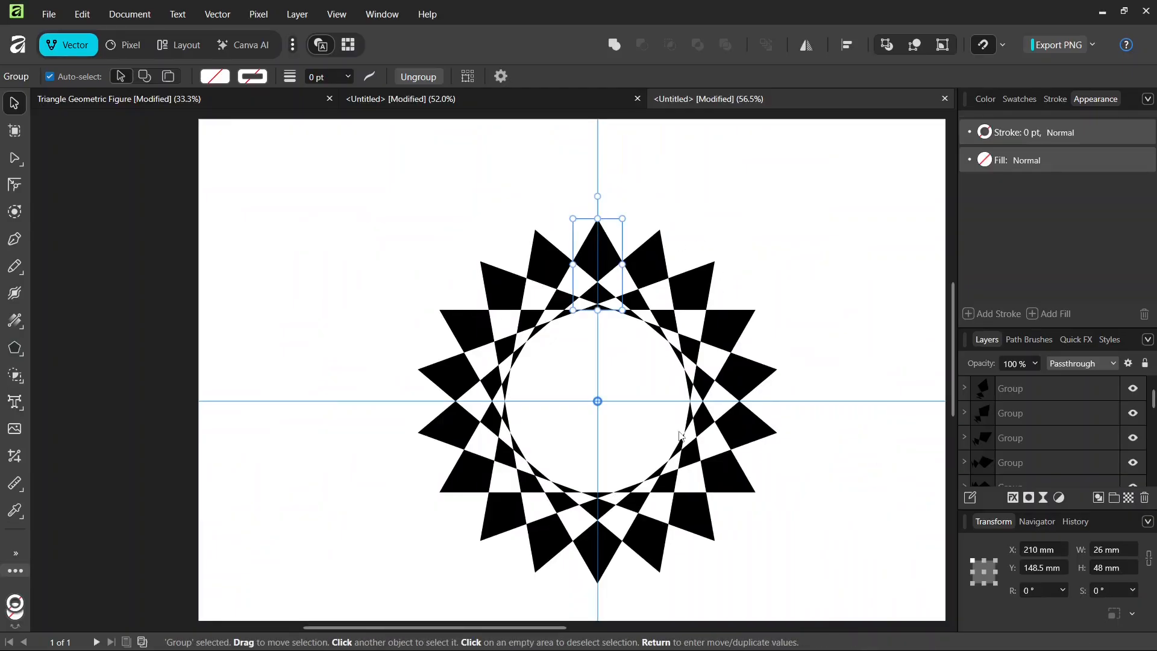
Deselect, then select all 18 groups of the star ring together
{"action": "left_click", "coordinate": [777, 499]}
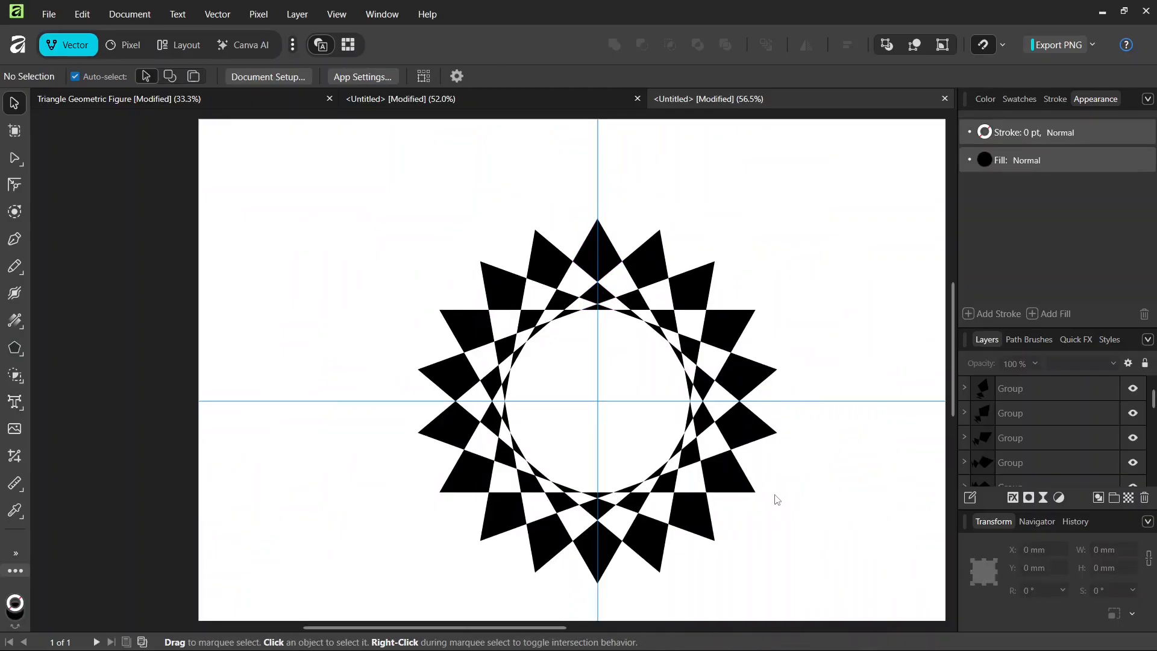
{"action": "mouse_move", "coordinate": [849, 182]}
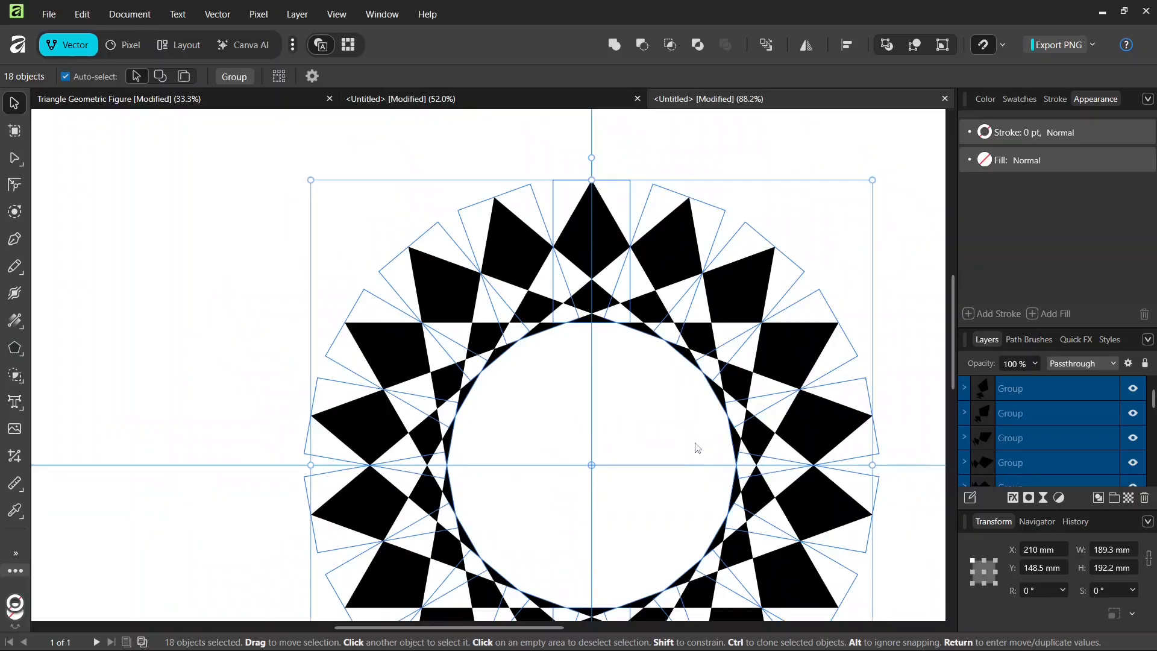
{"action": "scroll", "scroll_direction": "down", "scroll_amount": 3}
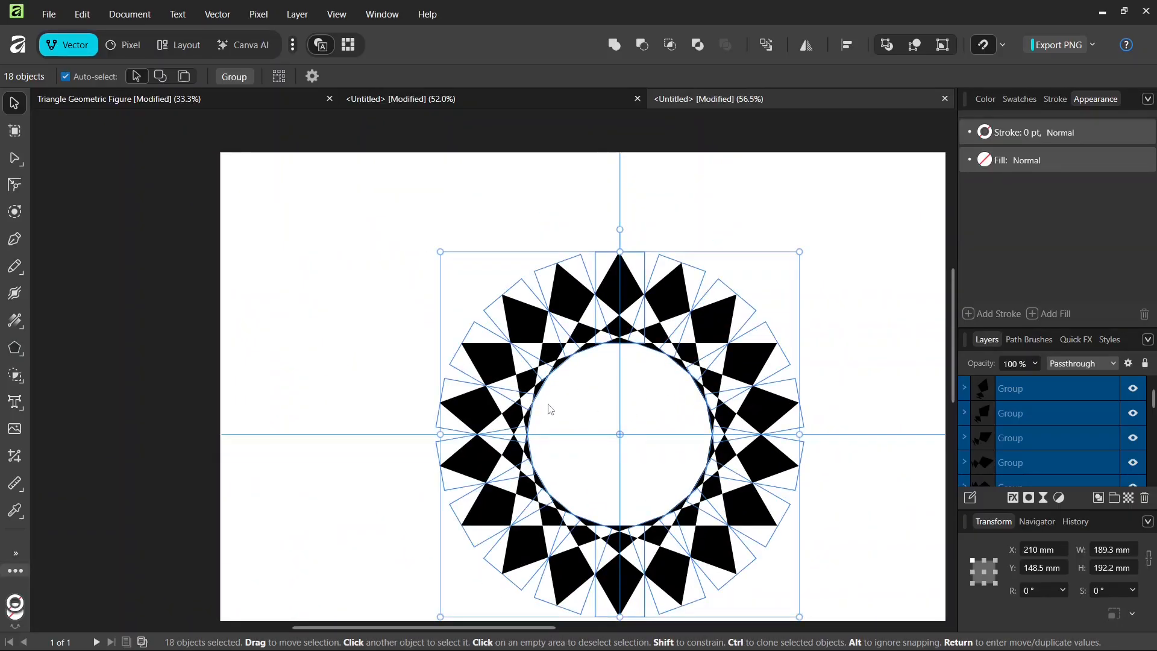
{"action": "mouse_move", "coordinate": [15, 212]}
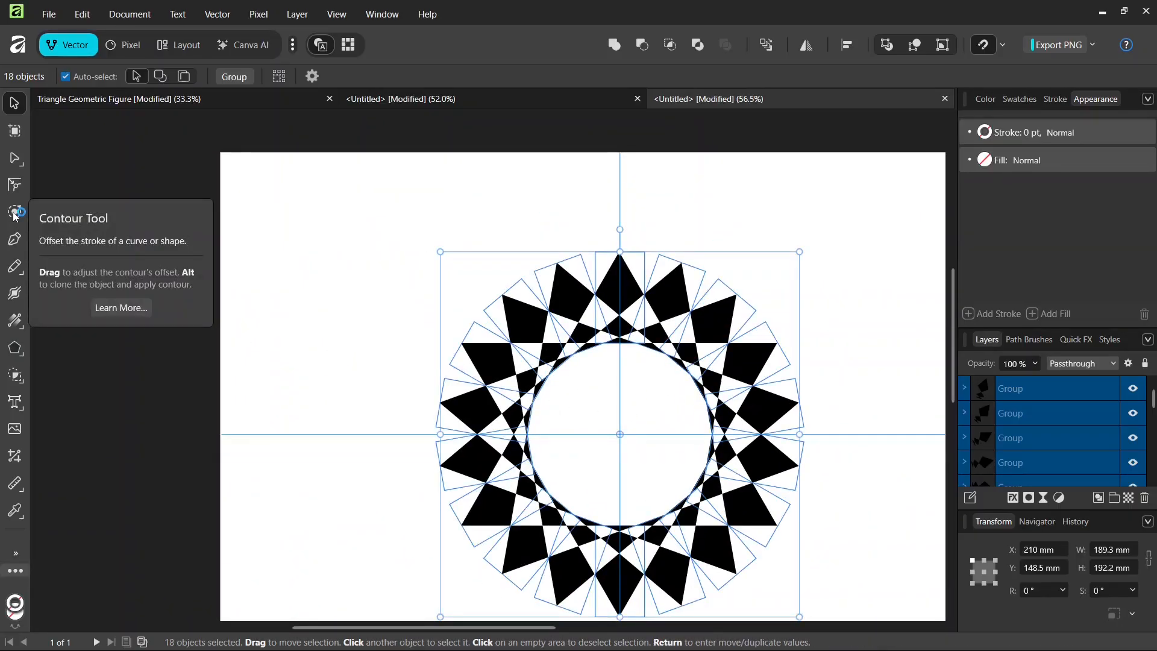
Choose the Contour Tool and deselect the star groups without changing them
{"action": "left_click", "coordinate": [14, 211]}
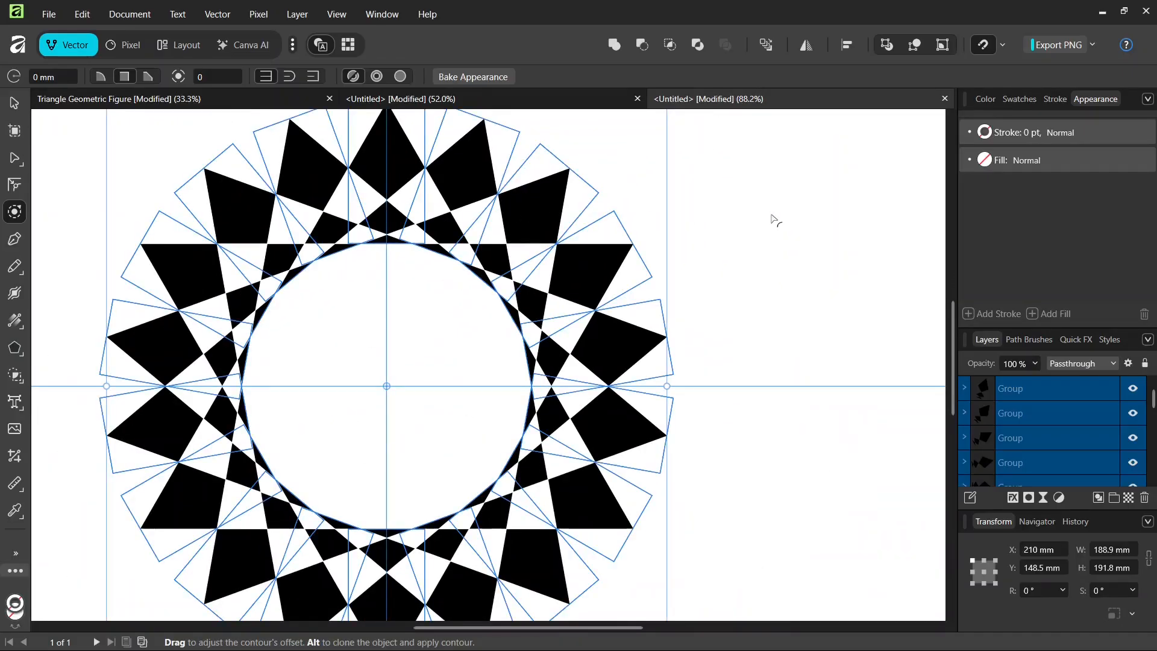
{"action": "left_click", "coordinate": [450, 546]}
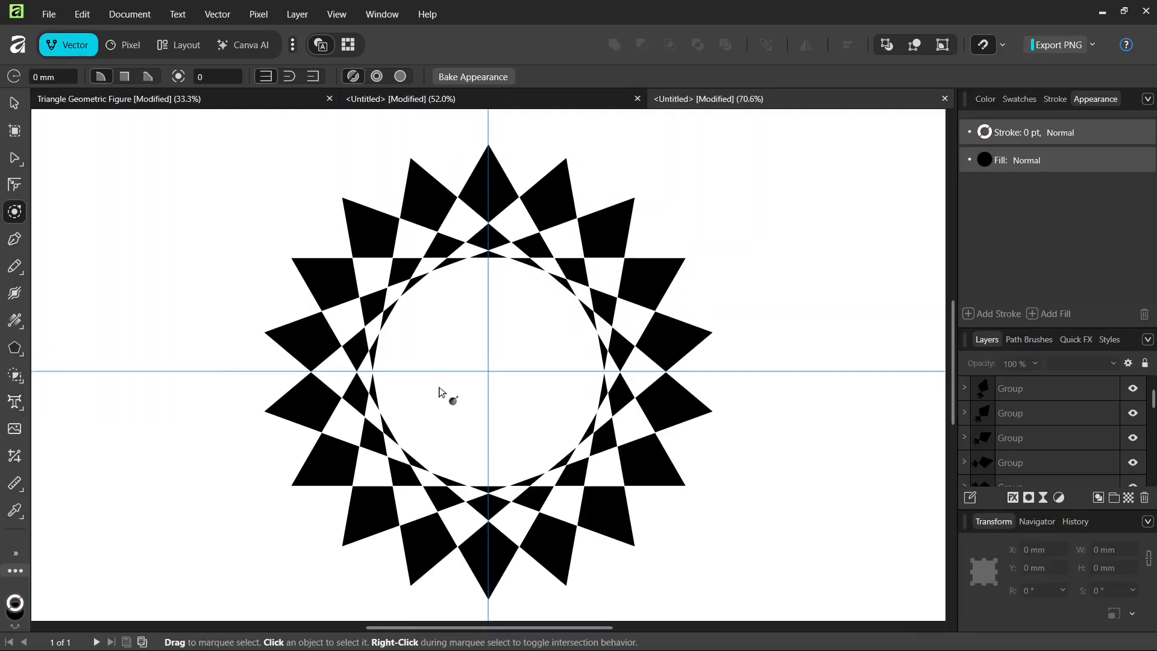
{"action": "mouse_move", "coordinate": [338, 538]}
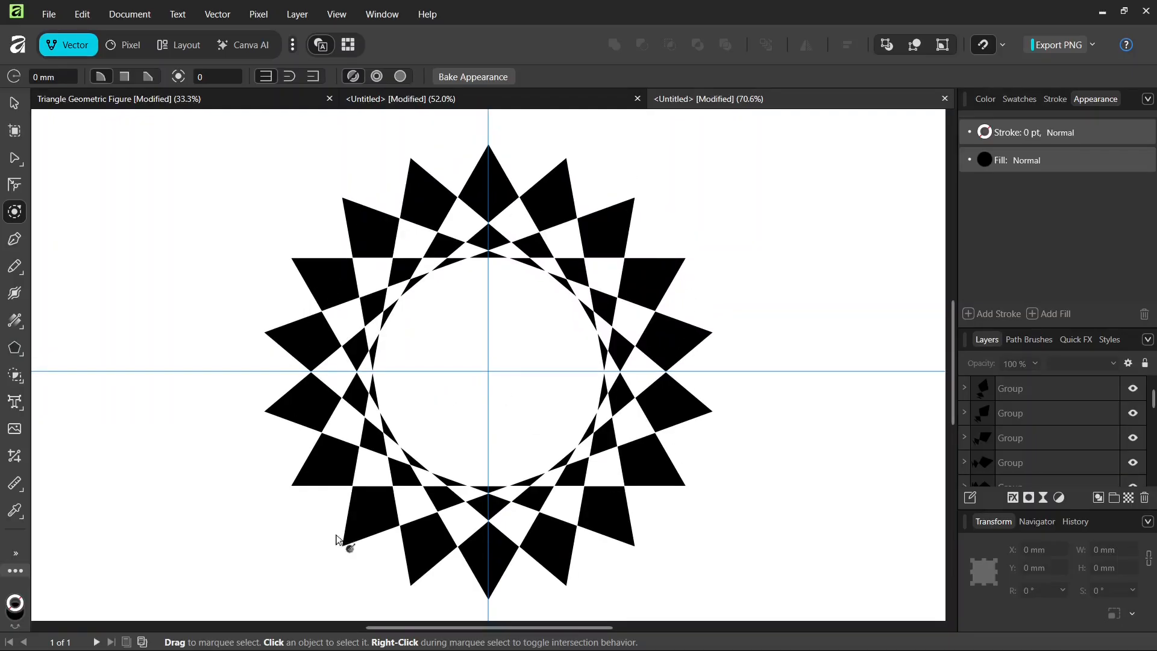
{"action": "mouse_move", "coordinate": [533, 483]}
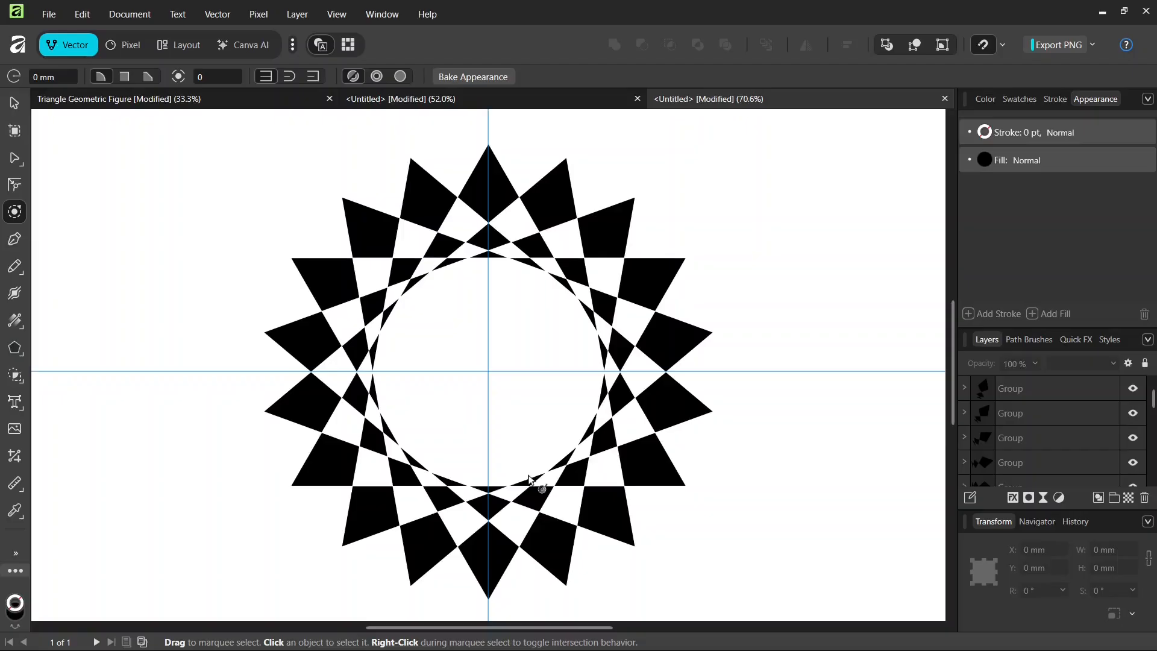
{"action": "mouse_move", "coordinate": [473, 407]}
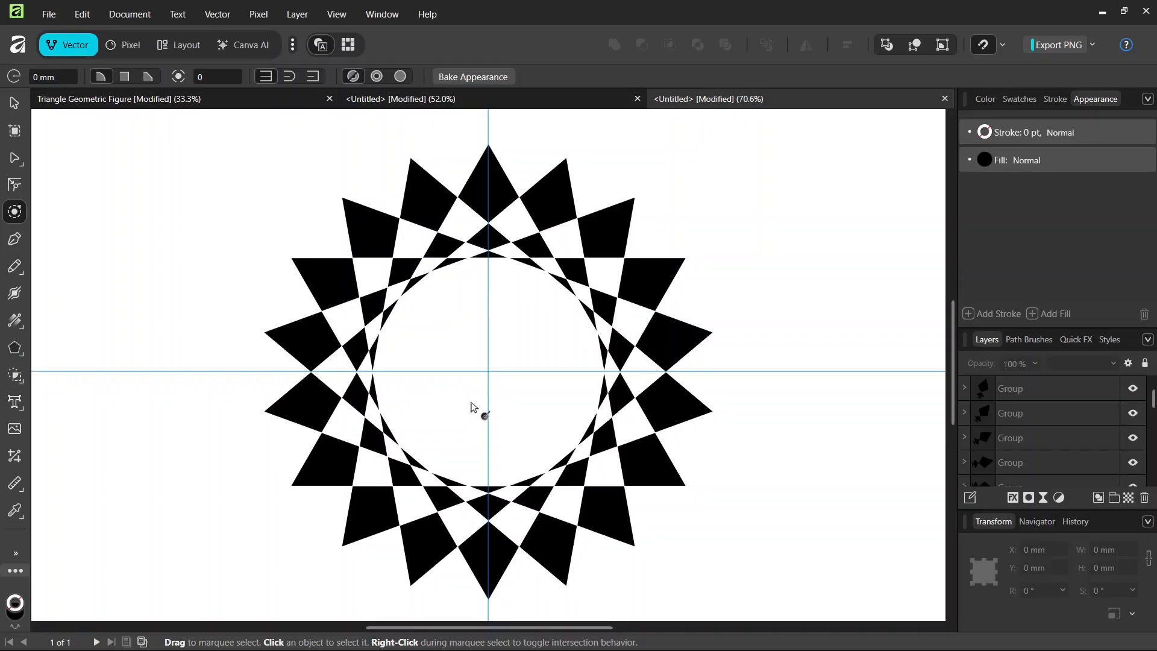